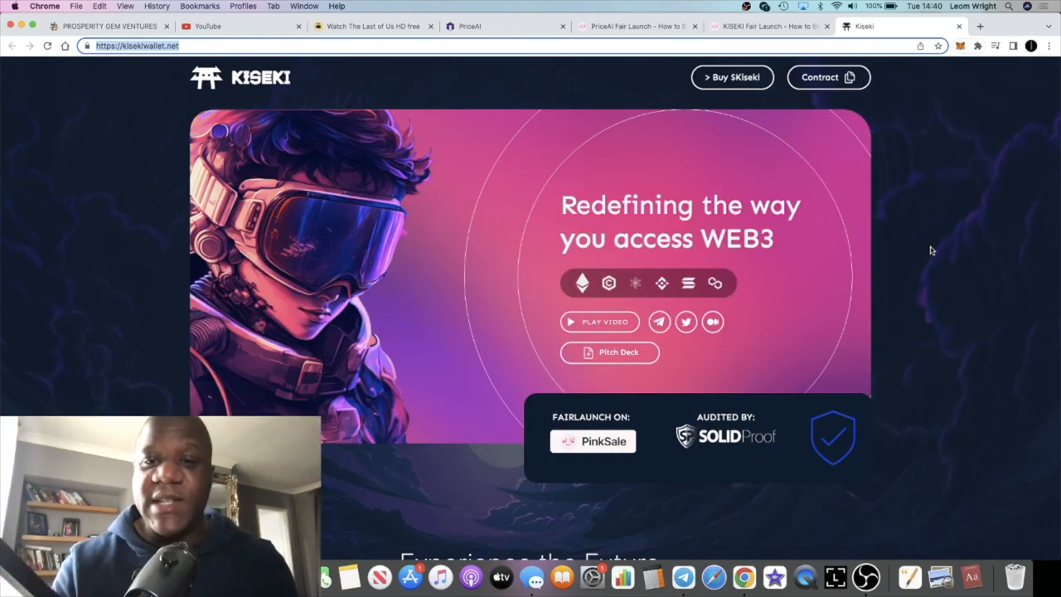
pyautogui.moveTo(887, 139)
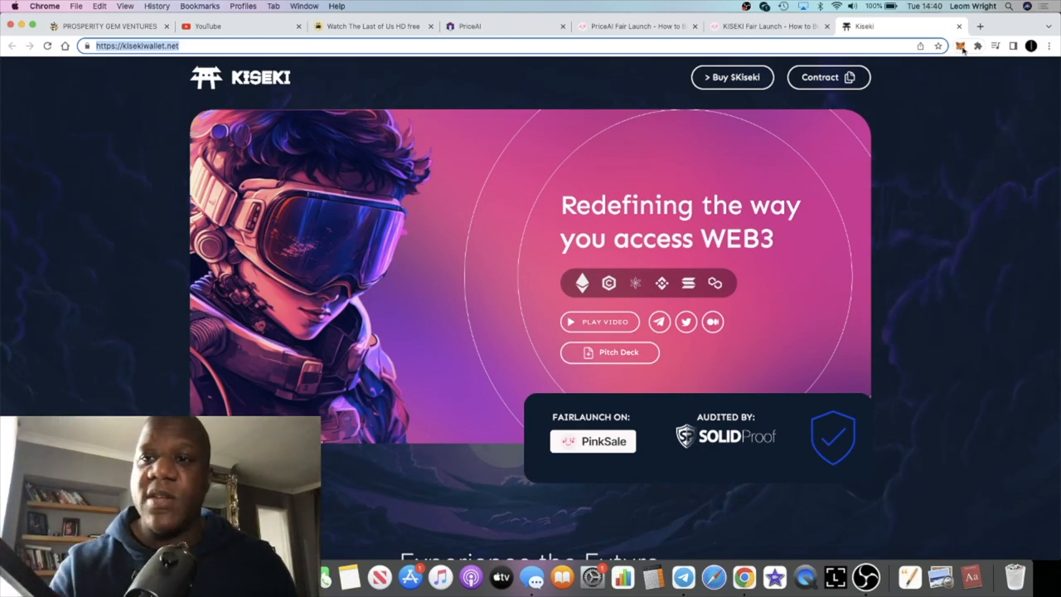
# In a new tab on poocoin.app, search 'black' and open the Black Token (BLACK/BNB) chart.
pyautogui.click(980, 27)
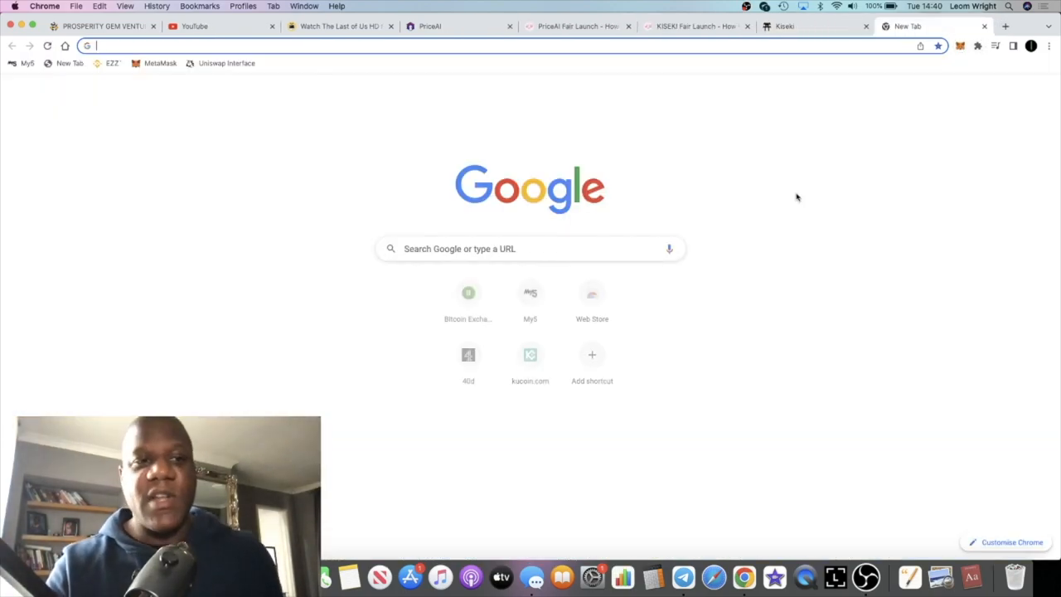
pyautogui.write('poocoin.app')
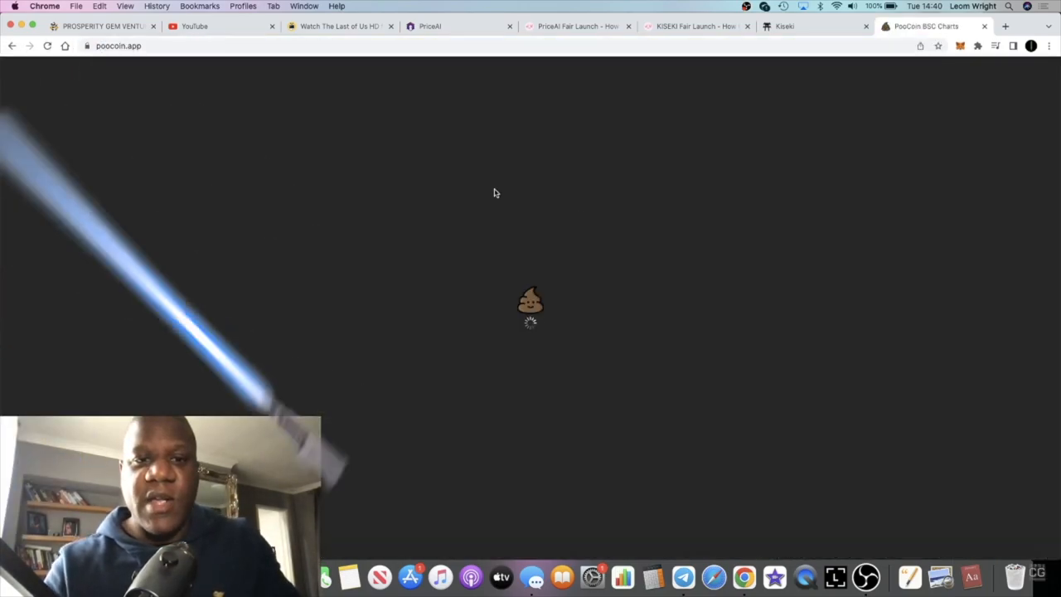
pyautogui.write('b')
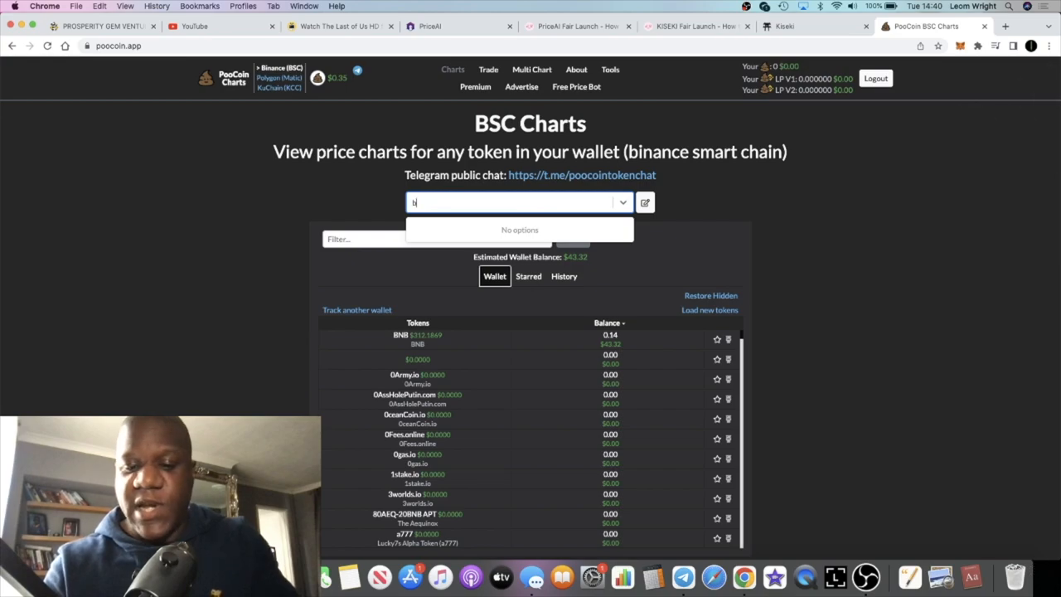
pyautogui.write('lack')
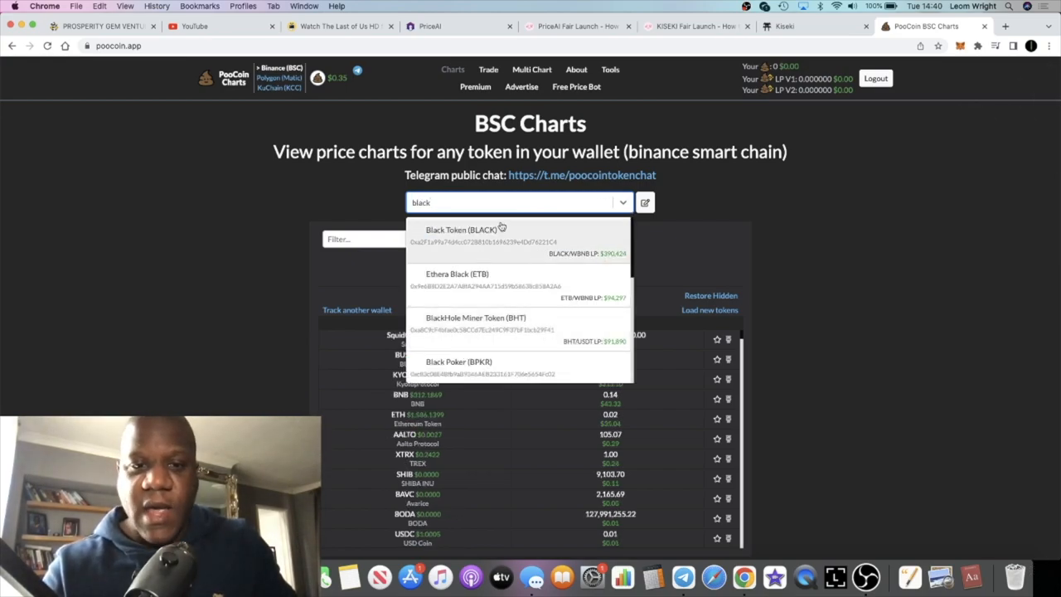
pyautogui.click(466, 229)
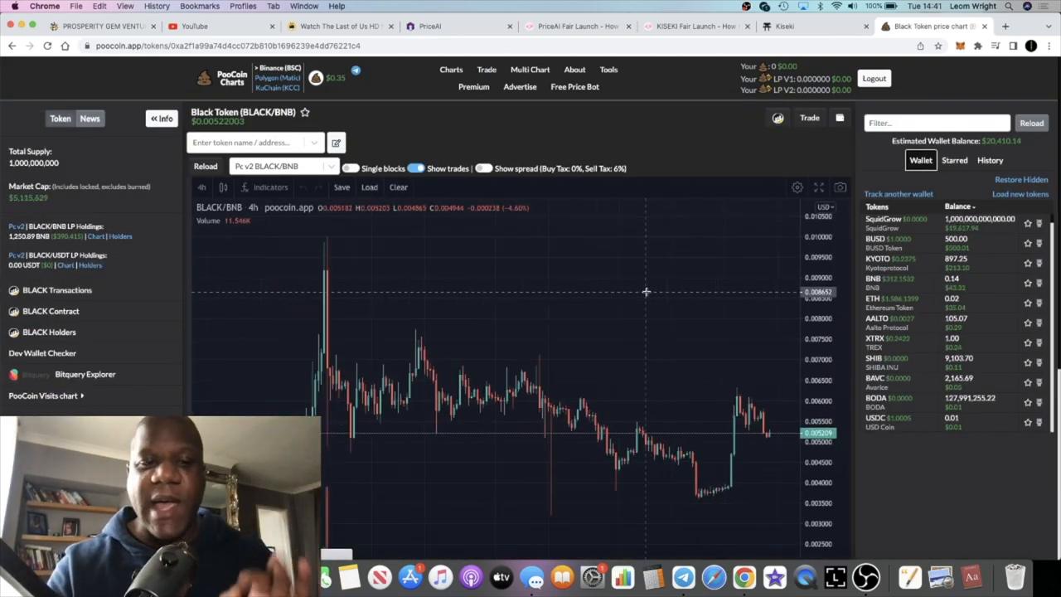
# Glance down the Black Token chart page, then return to the Kiseki homepage tab.
pyautogui.scroll(-3)
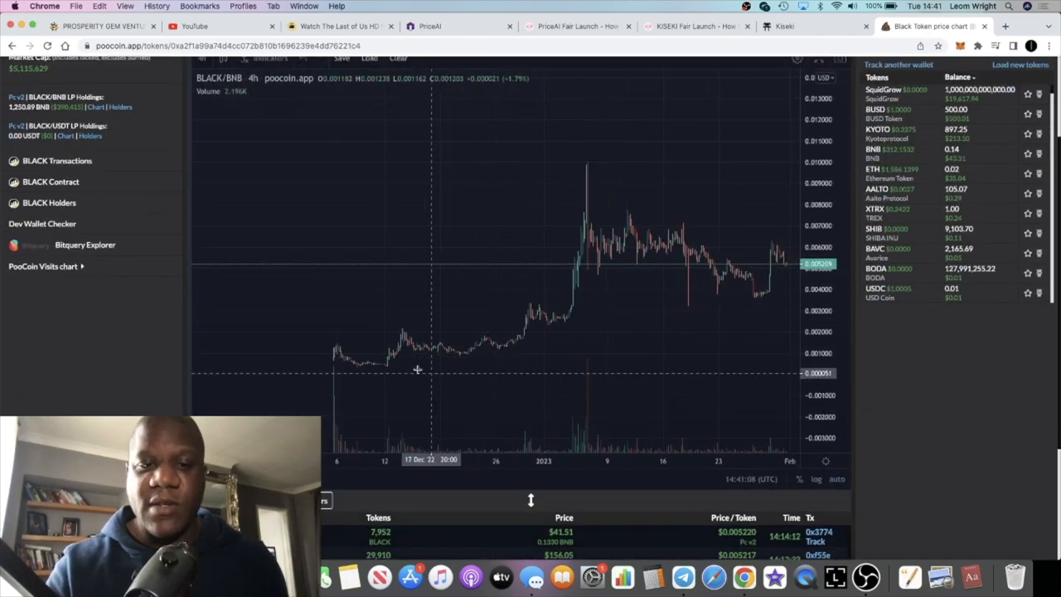
pyautogui.moveTo(393, 344)
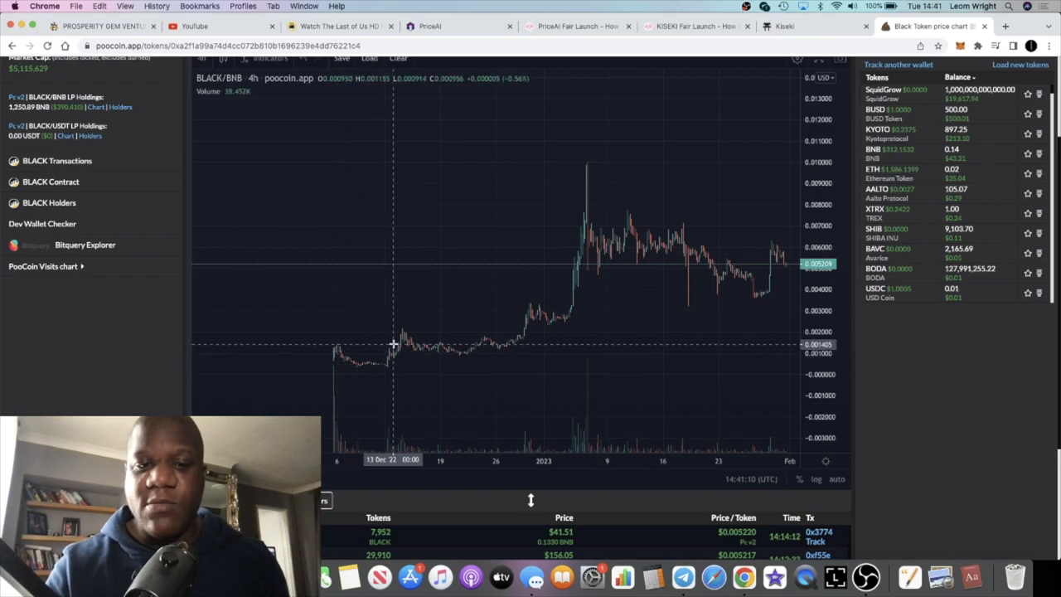
pyautogui.moveTo(924, 378)
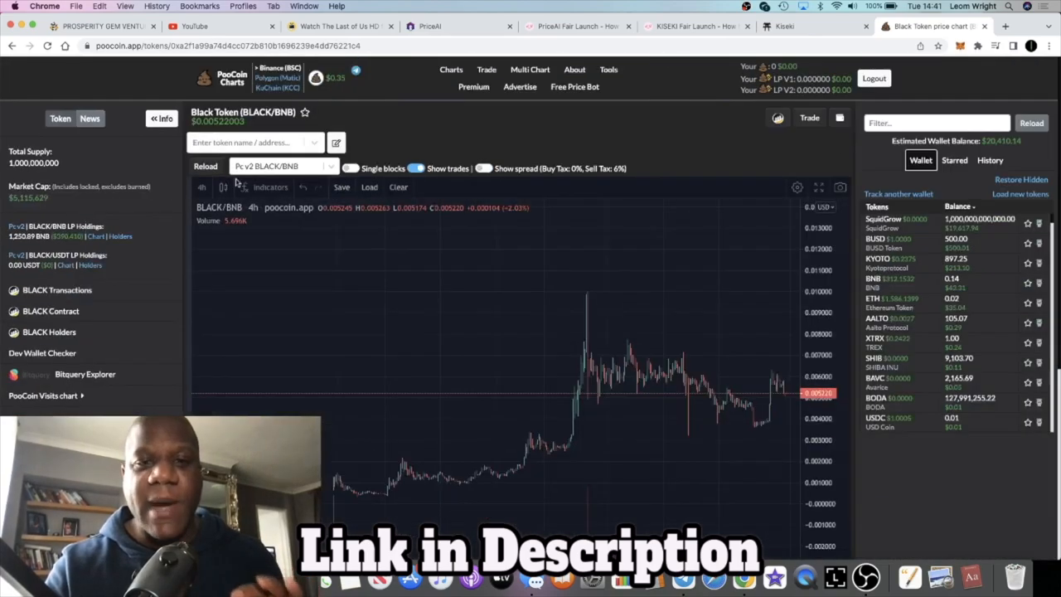
pyautogui.click(813, 26)
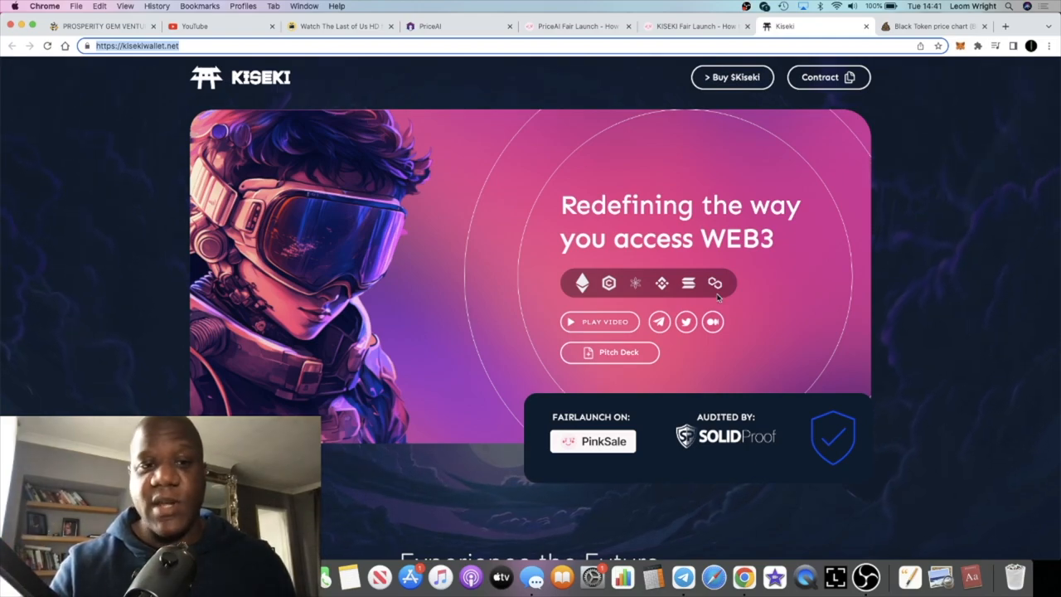
# Scroll the Kiseki homepage down to the 'Own a Piece of the Future' NFT airdrop section.
pyautogui.scroll(-3)
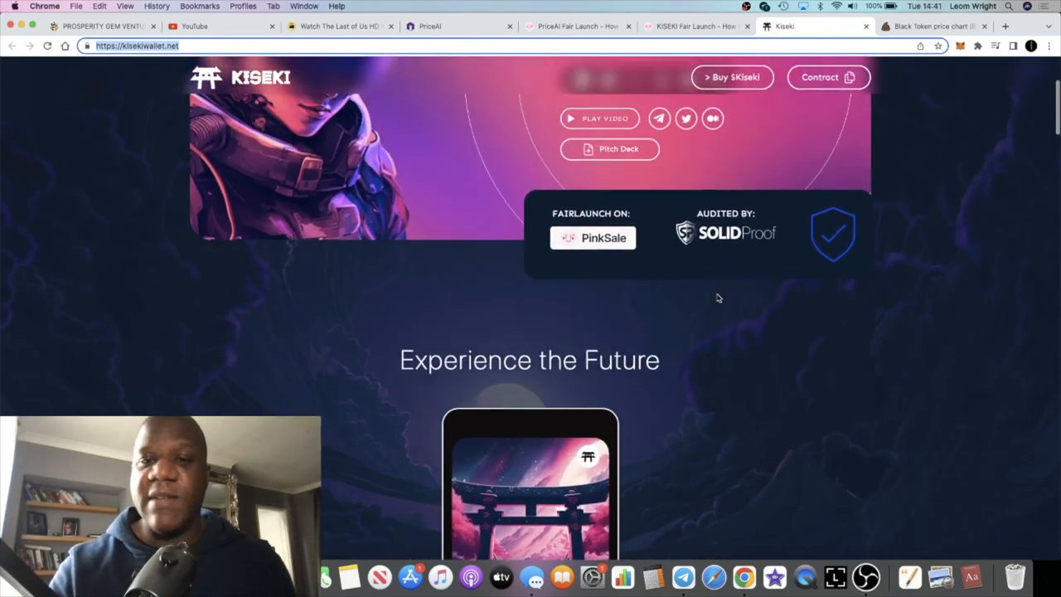
pyautogui.scroll(-3)
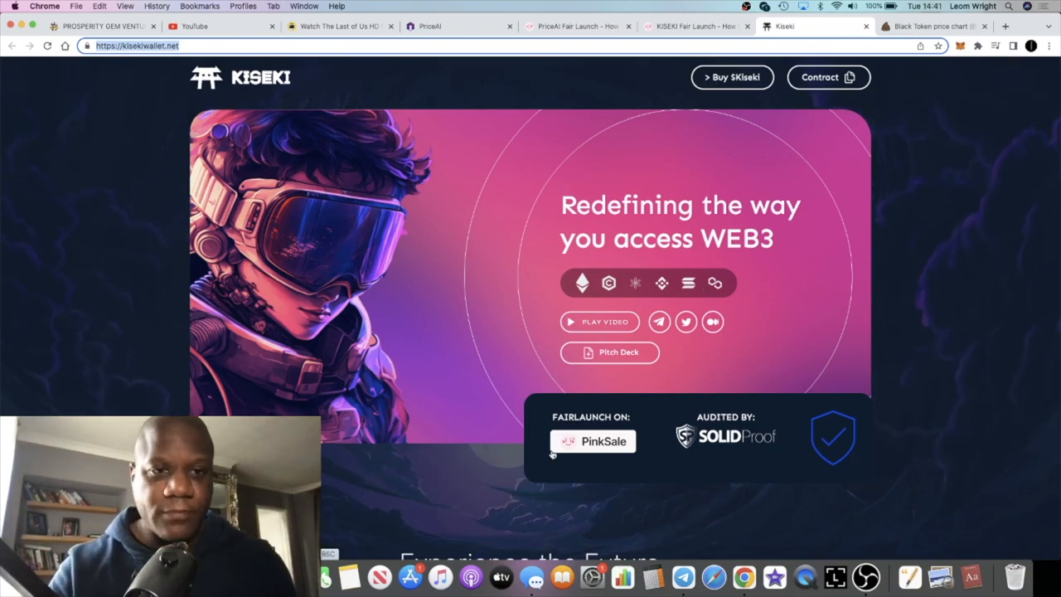
pyautogui.scroll(-3)
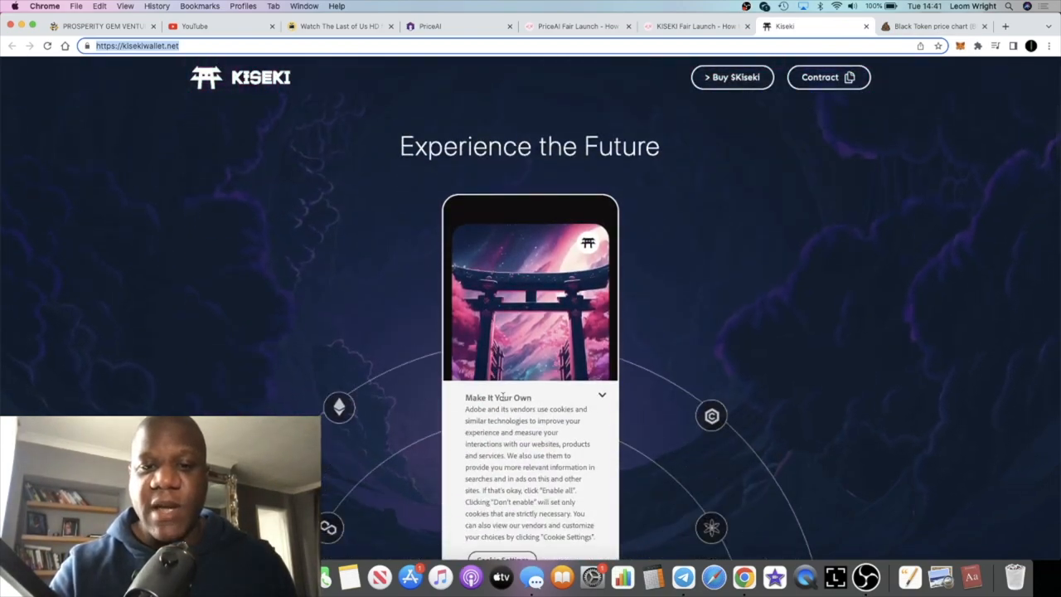
pyautogui.scroll(-3)
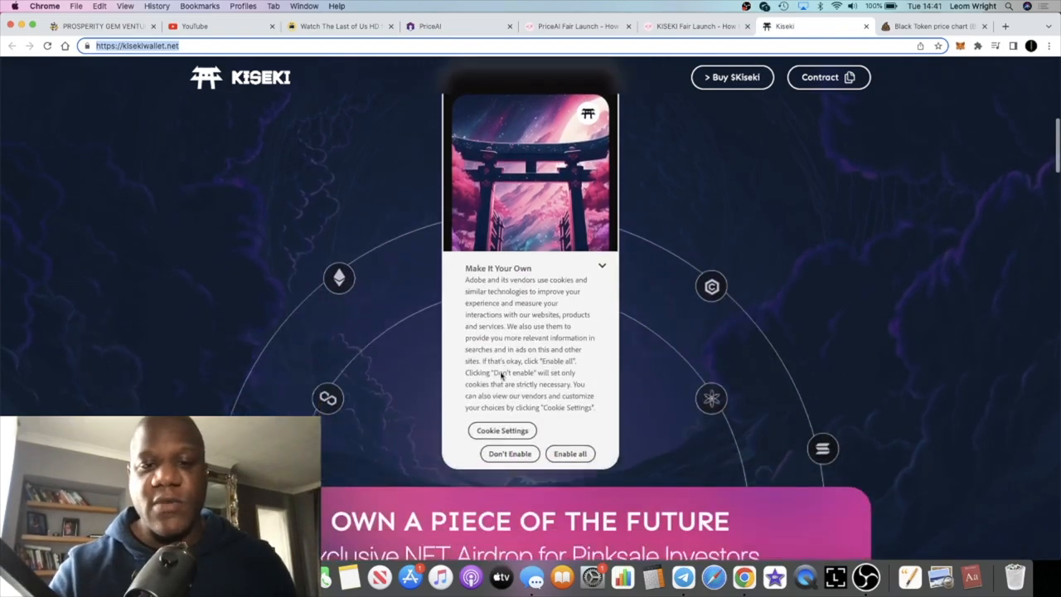
pyautogui.scroll(-3)
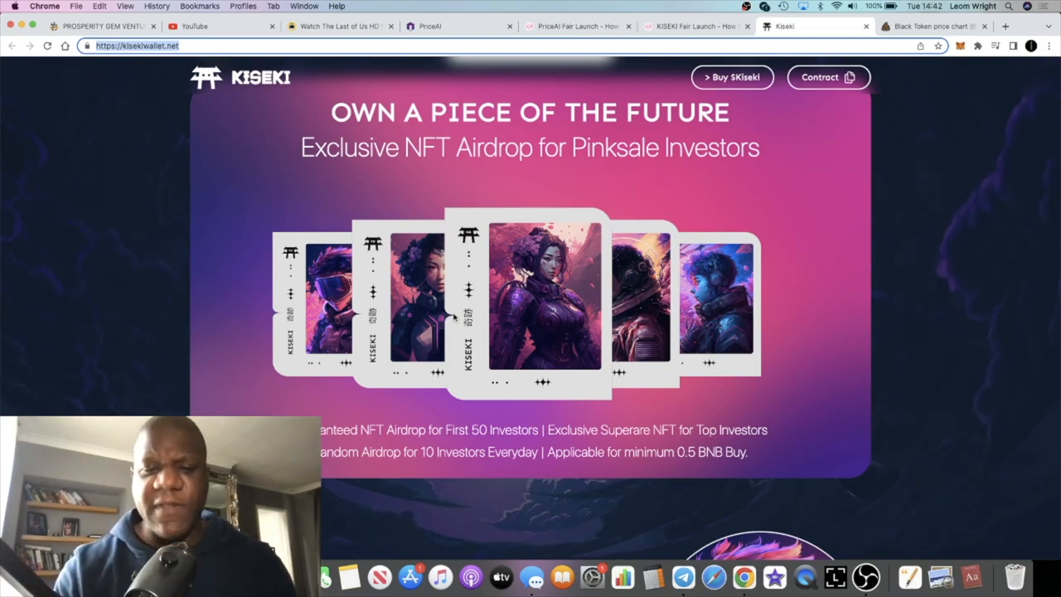
pyautogui.scroll(-3)
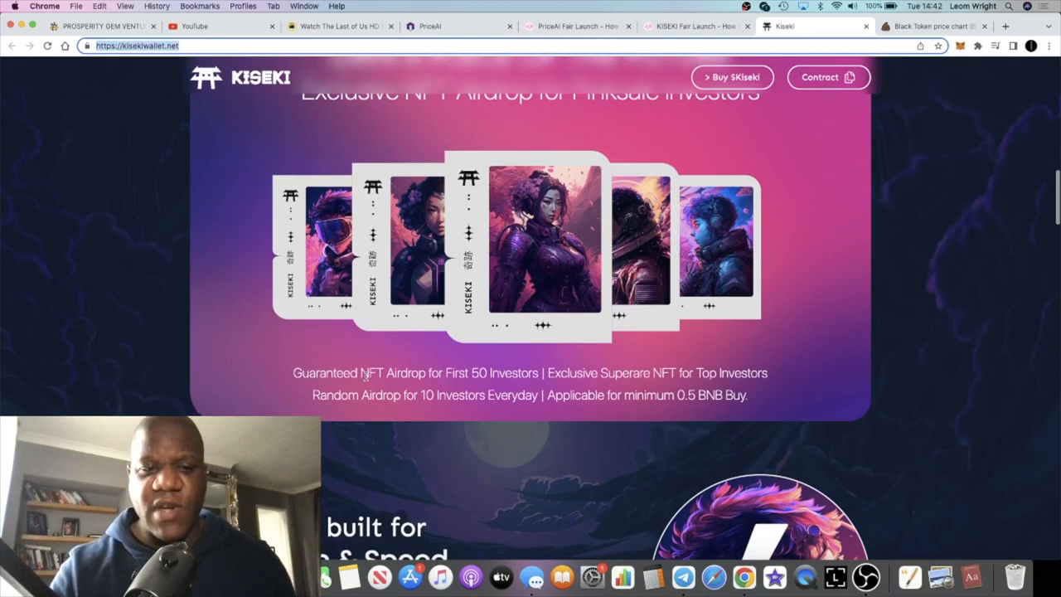
pyautogui.scroll(-3)
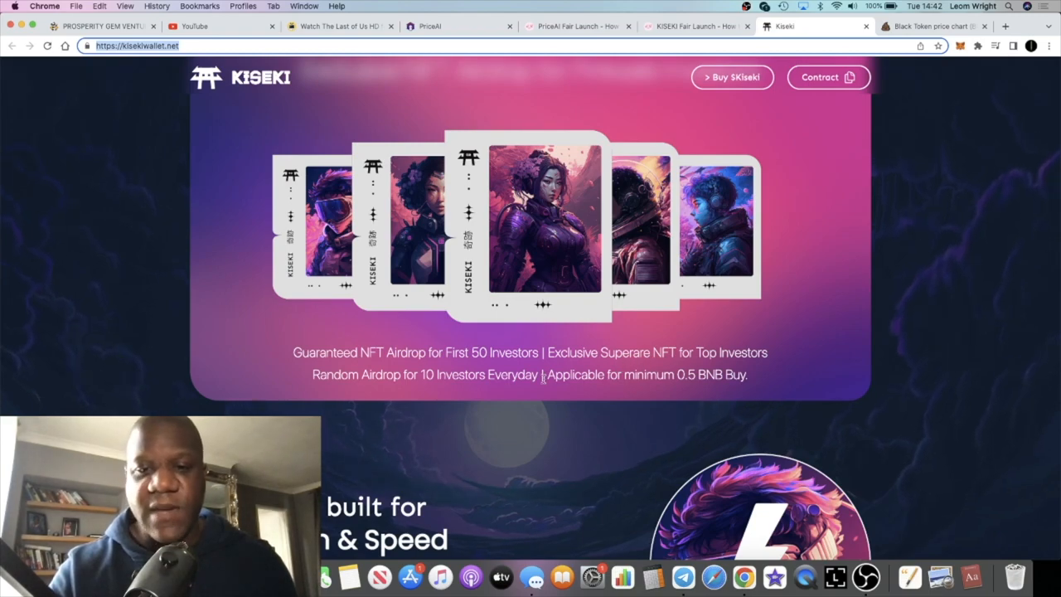
pyautogui.moveTo(374, 390)
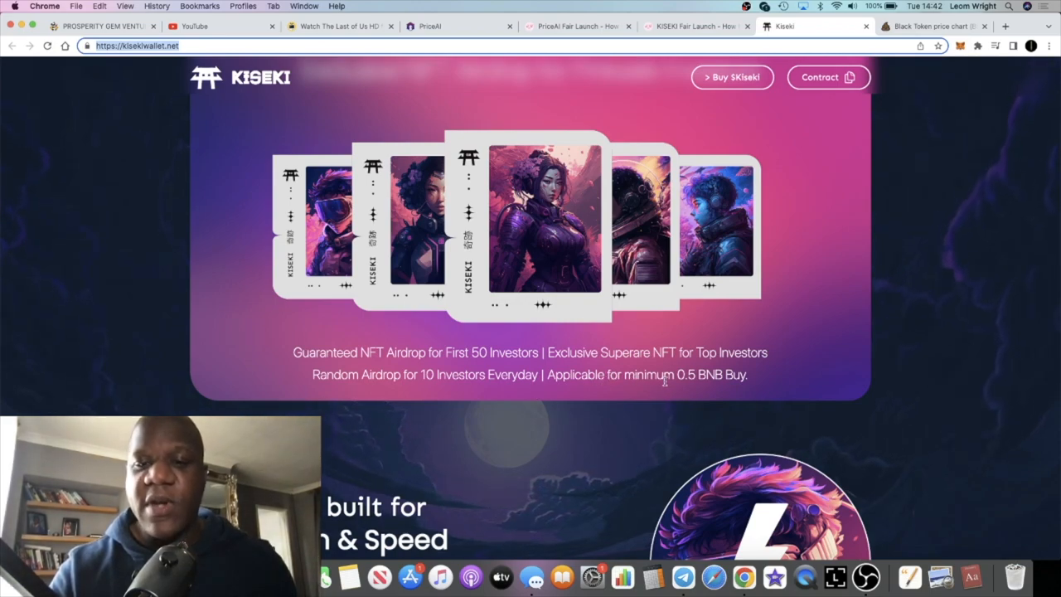
pyautogui.moveTo(676, 375); pyautogui.dragTo(750, 375)
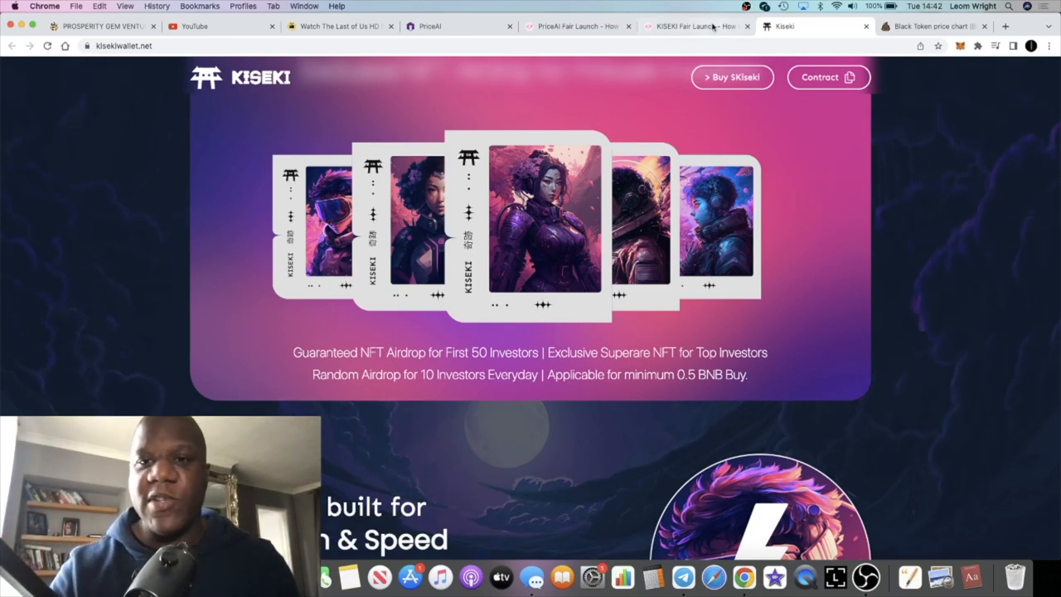
# Switch to PinkSale's KISEKI Fair Launch page and review the presale timer, rate and 43 contributors.
pyautogui.click(694, 27)
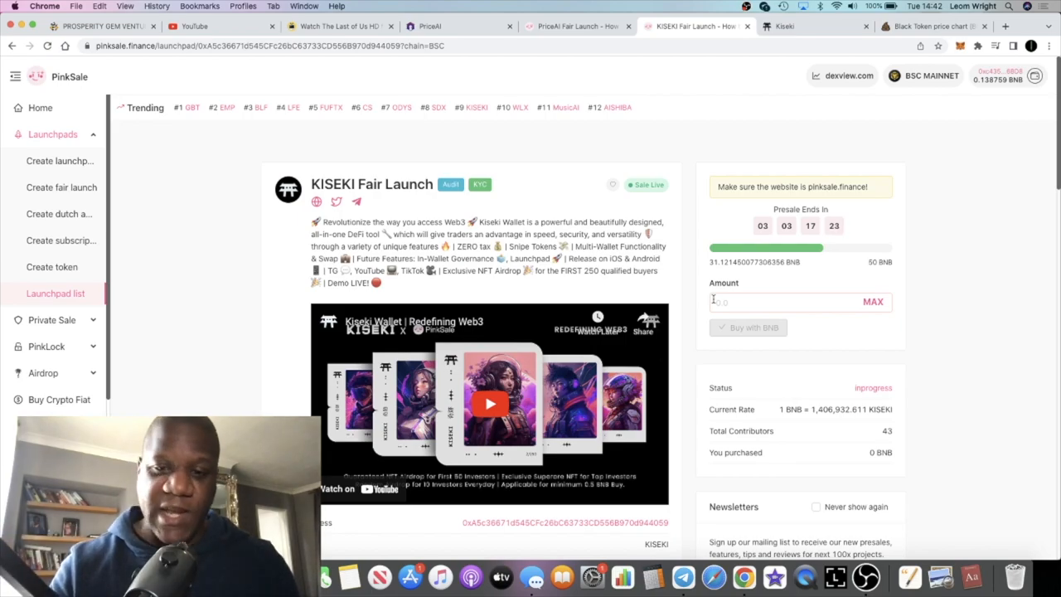
pyautogui.scroll(-3)
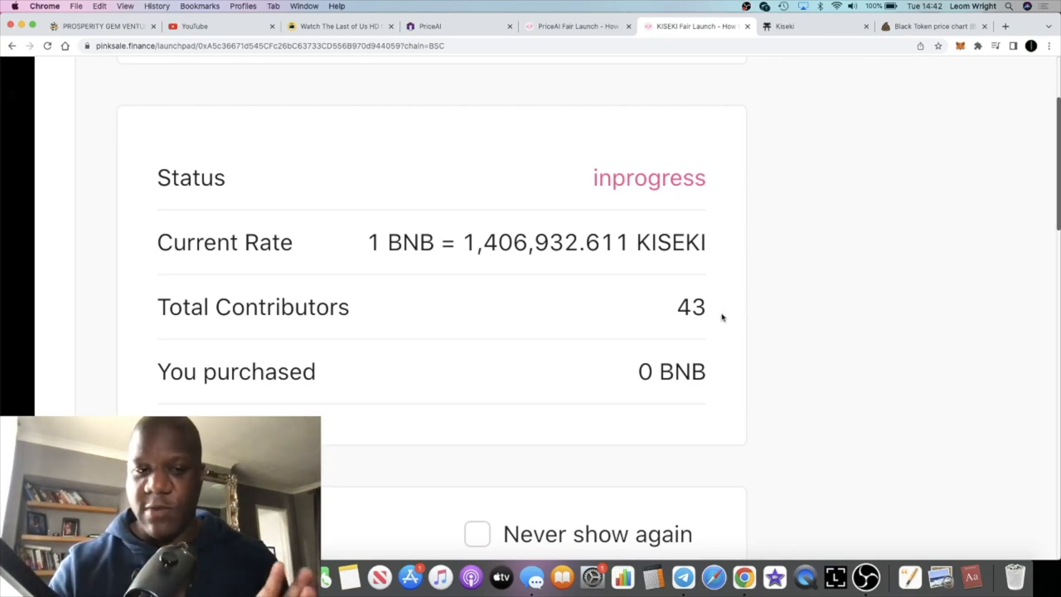
pyautogui.doubleClick(690, 306)
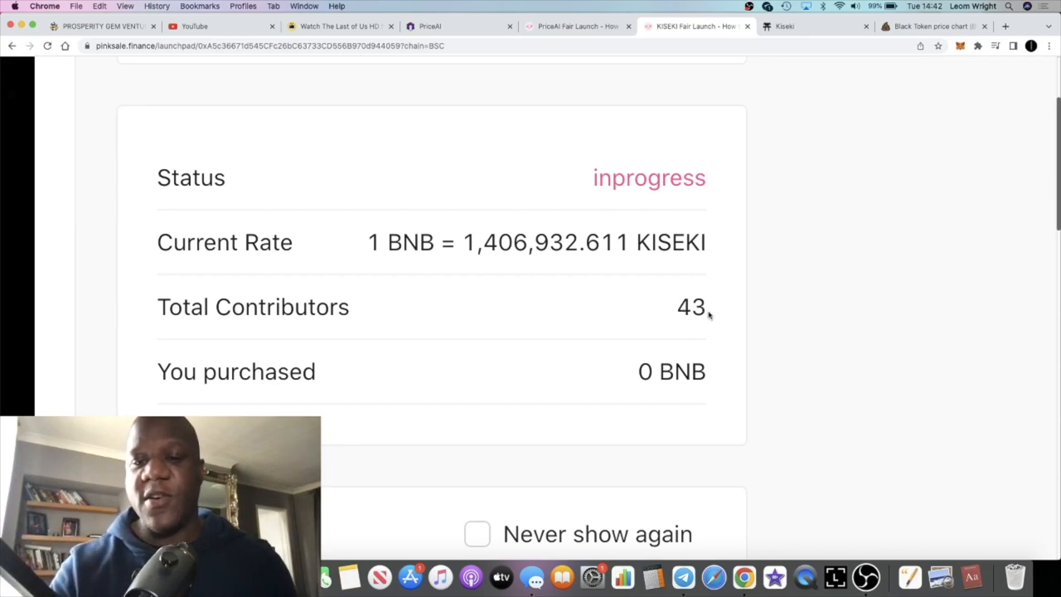
pyautogui.moveTo(666, 348)
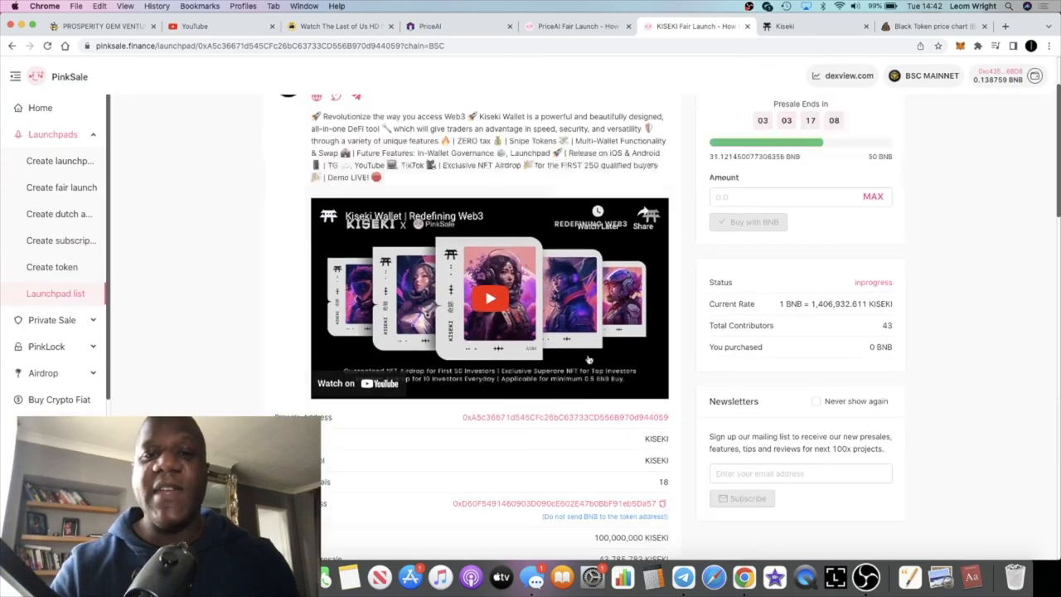
pyautogui.scroll(3)
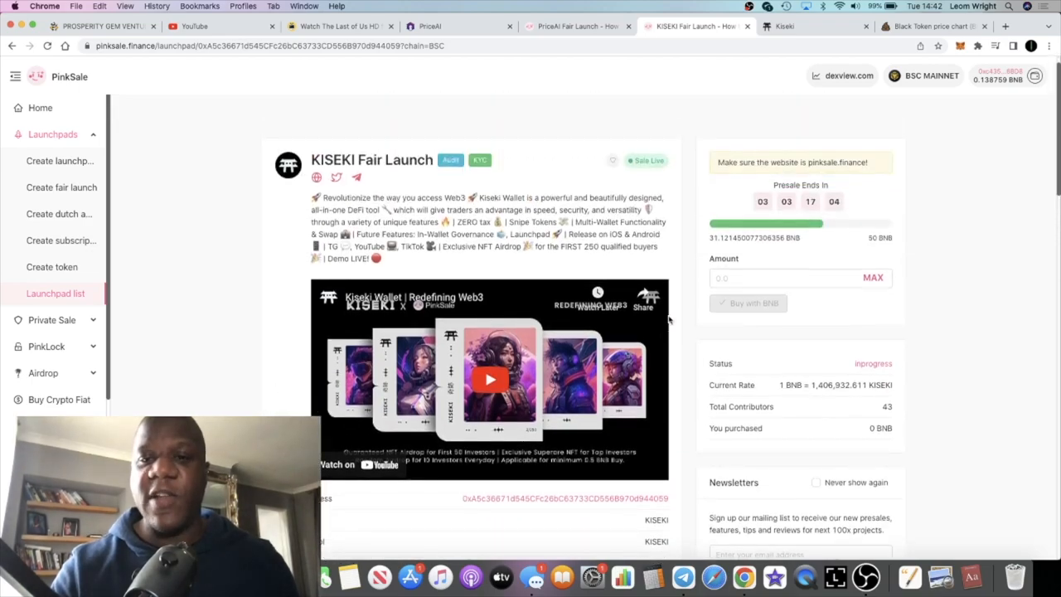
pyautogui.scroll(-3)
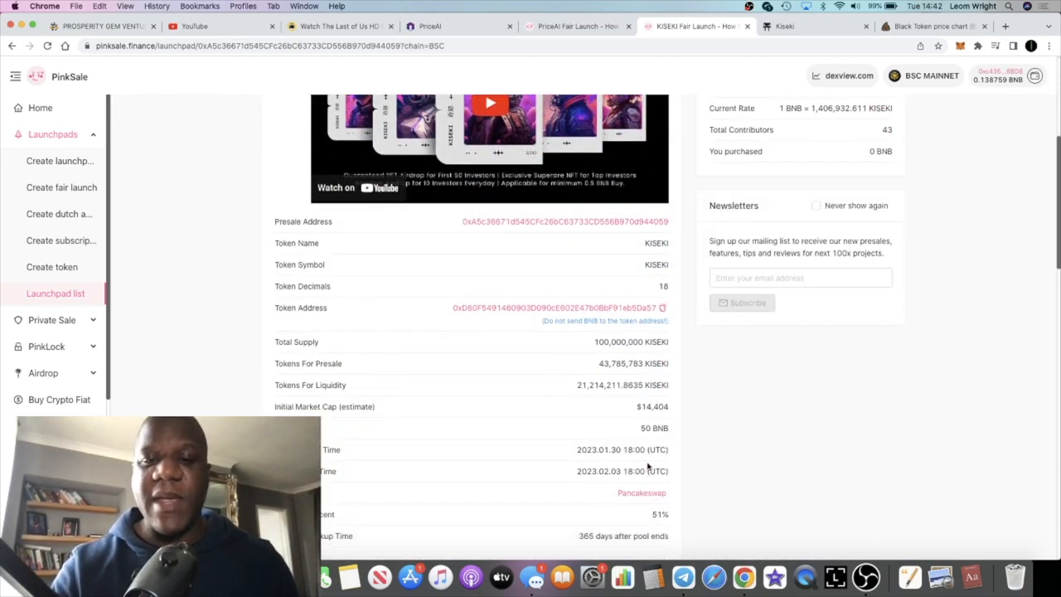
pyautogui.scroll(3)
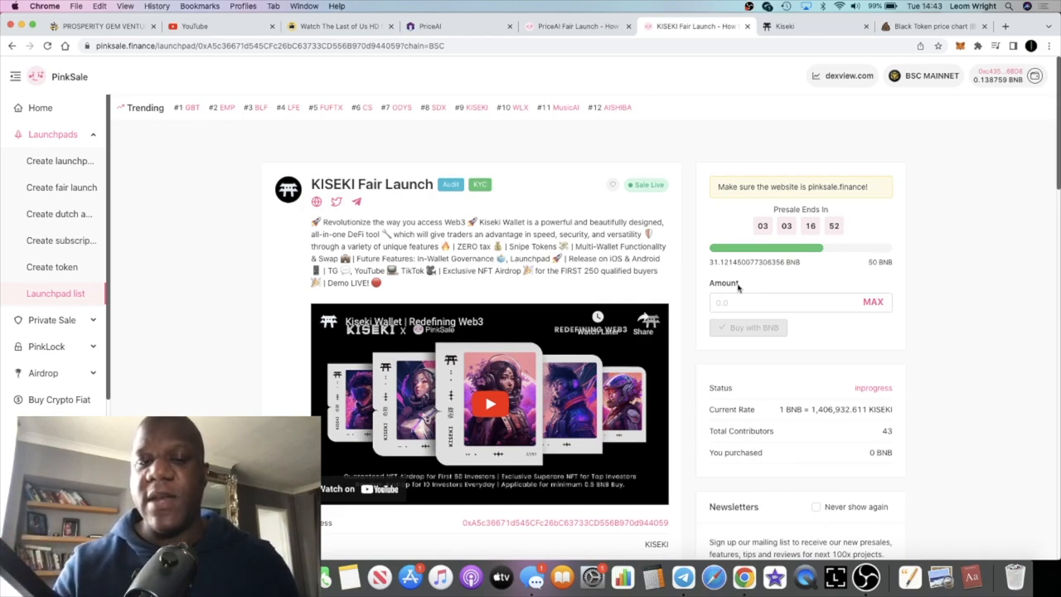
pyautogui.moveTo(830, 318)
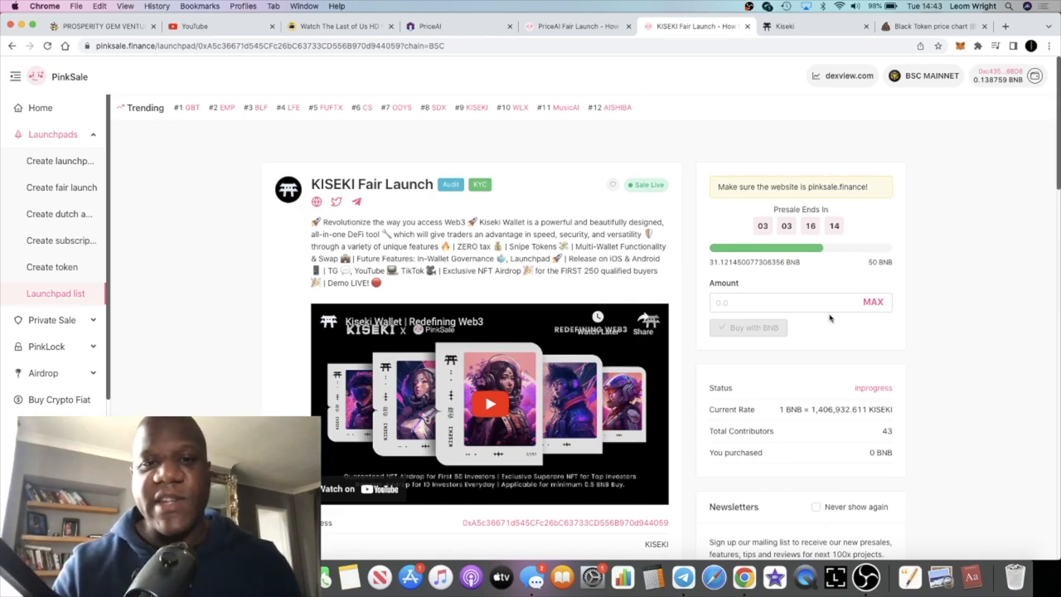
# Return to the Kiseki Wallet homepage and scroll through its features and partnerships.
pyautogui.click(815, 27)
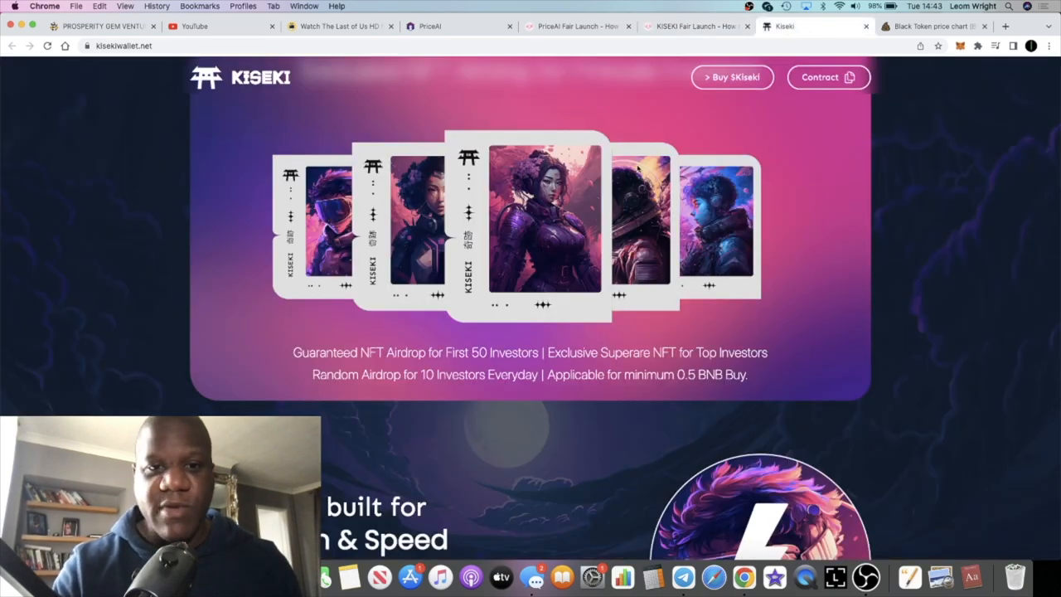
pyautogui.scroll(-3)
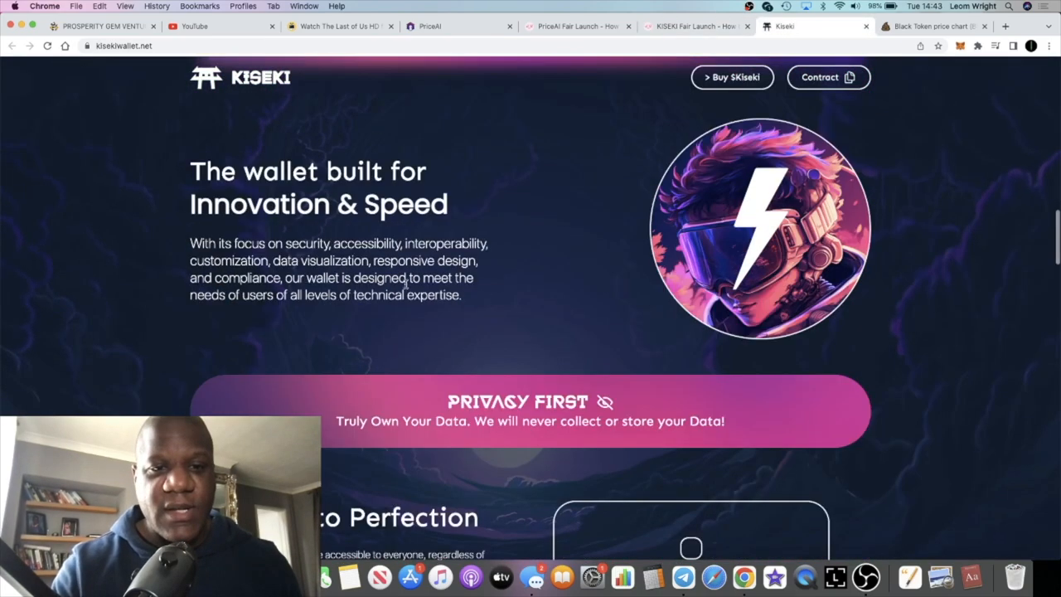
pyautogui.scroll(-3)
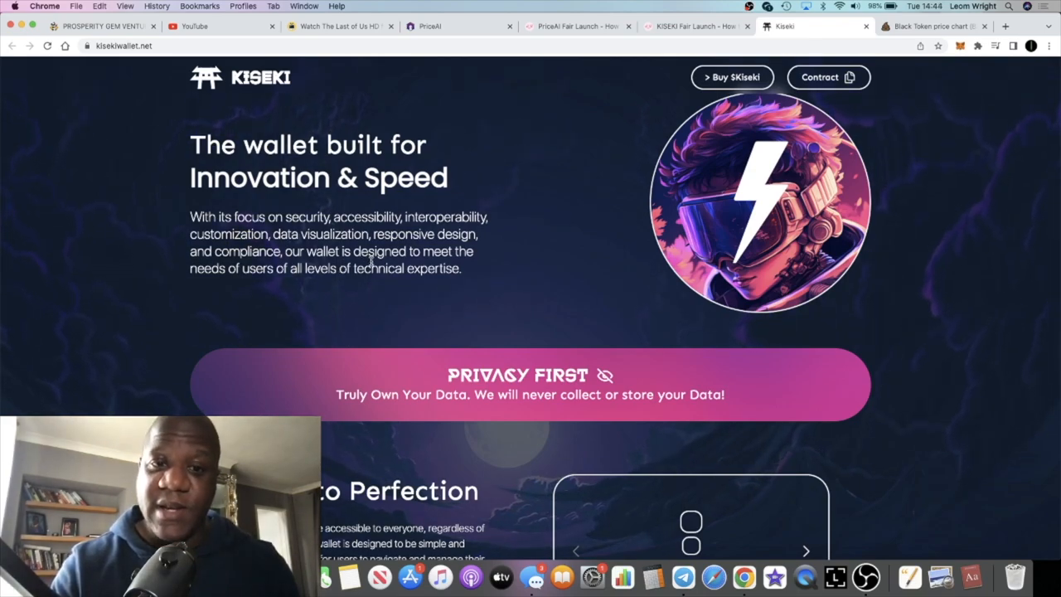
pyautogui.moveTo(382, 309)
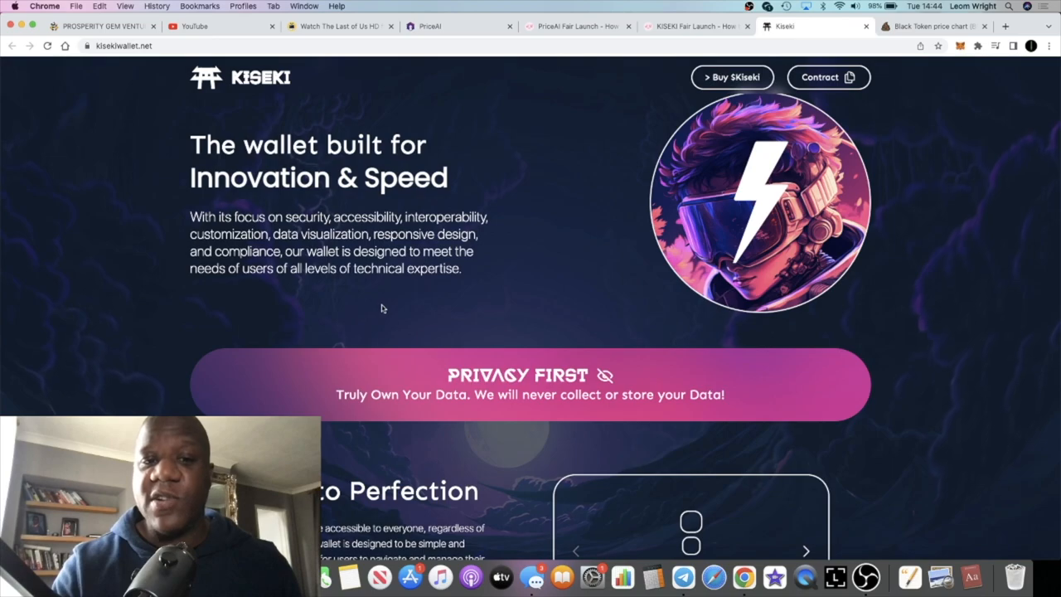
pyautogui.scroll(-3)
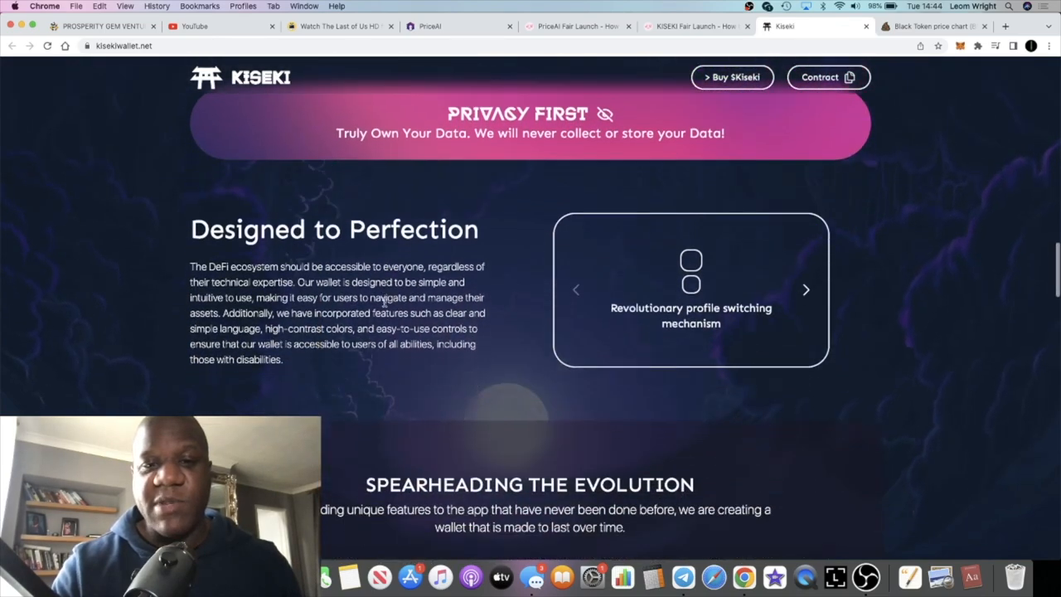
pyautogui.scroll(-3)
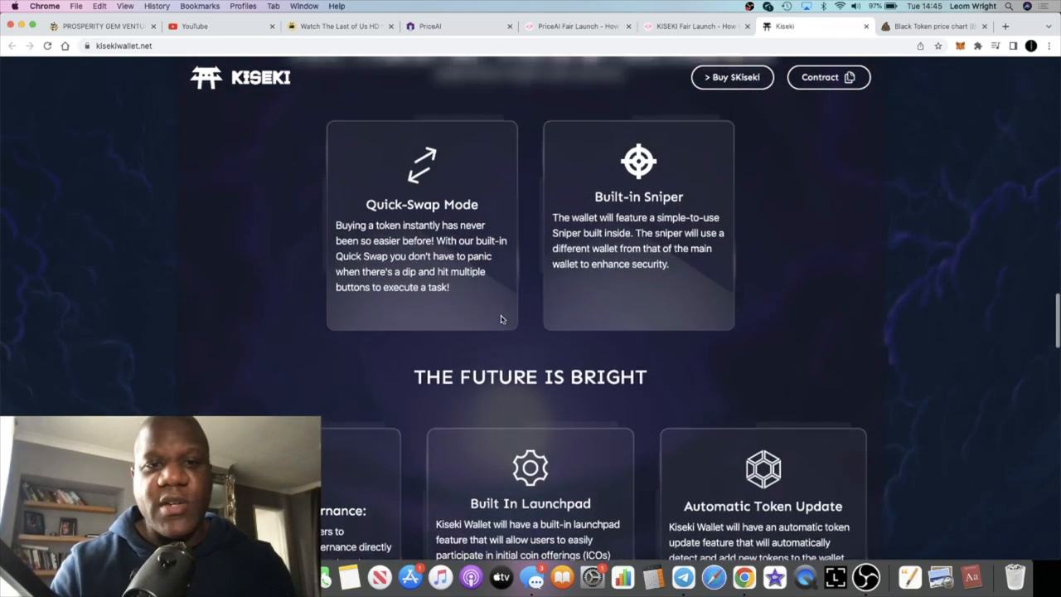
pyautogui.scroll(-3)
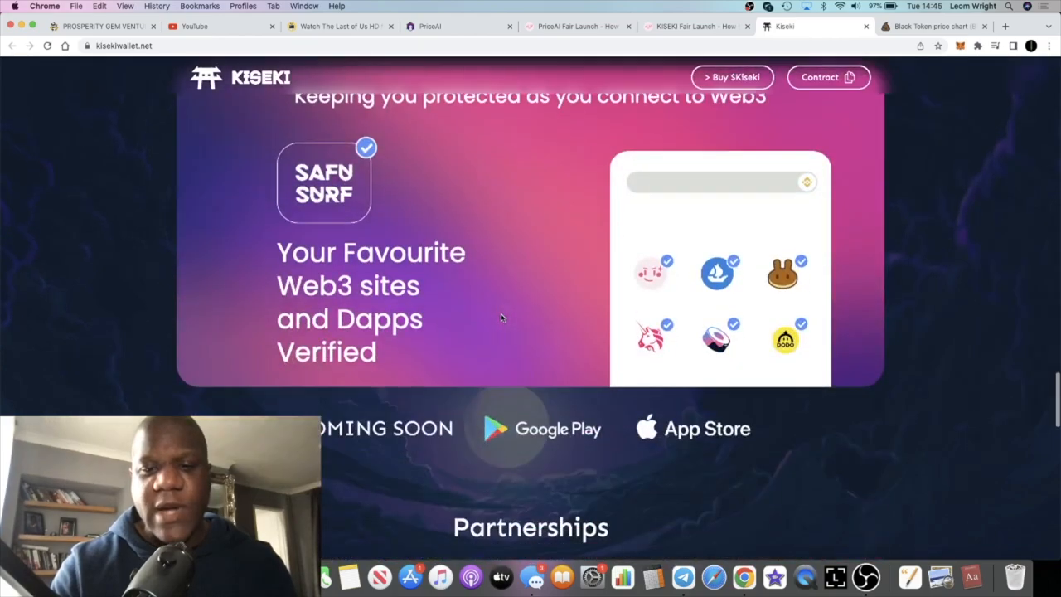
pyautogui.scroll(-3)
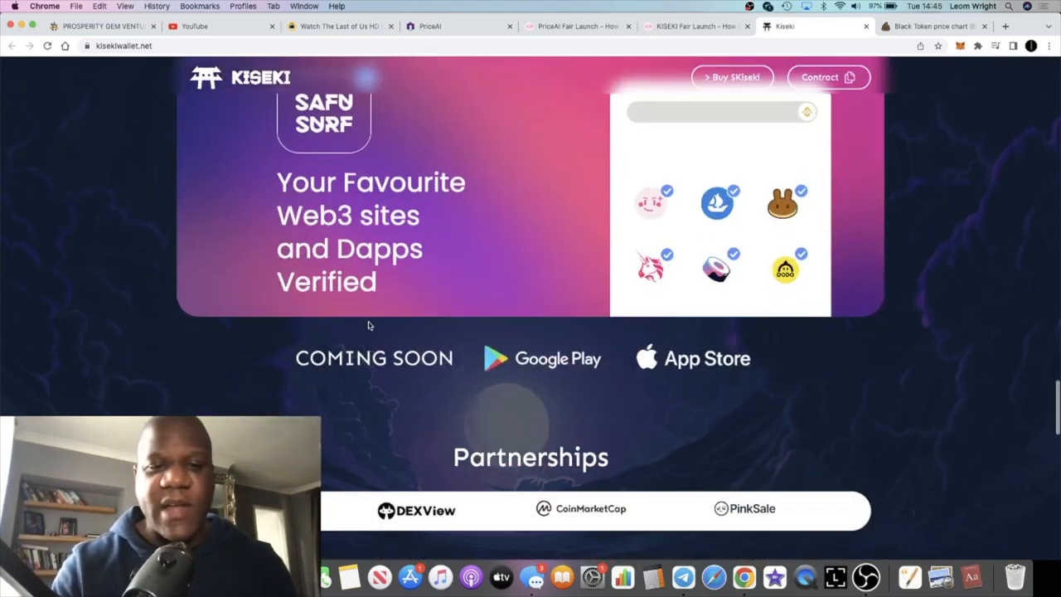
pyautogui.scroll(-3)
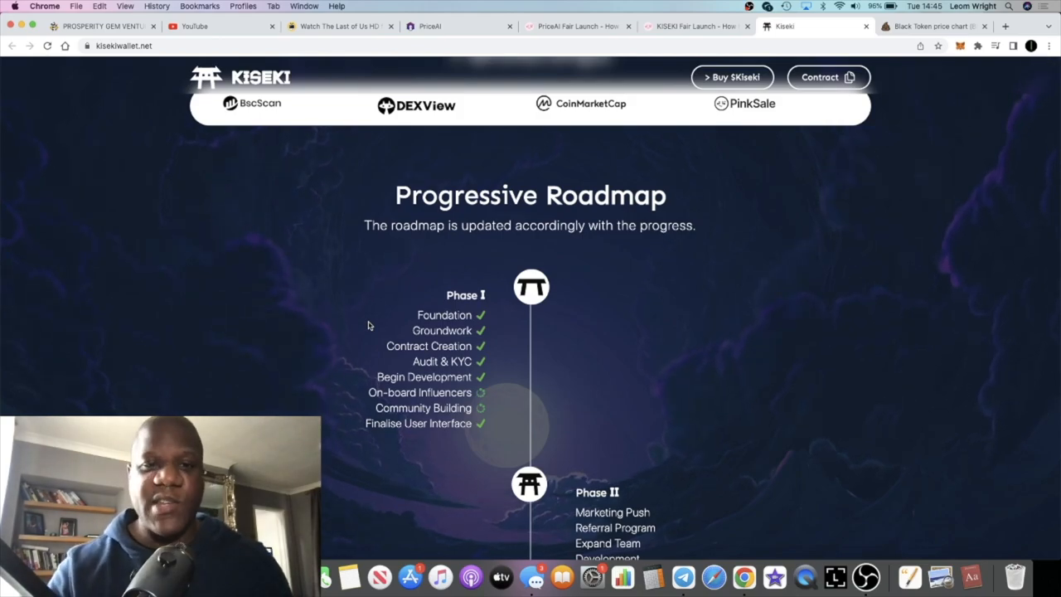
# Continue down to the Progressive Roadmap section, then scroll back toward the top hero.
pyautogui.scroll(-3)
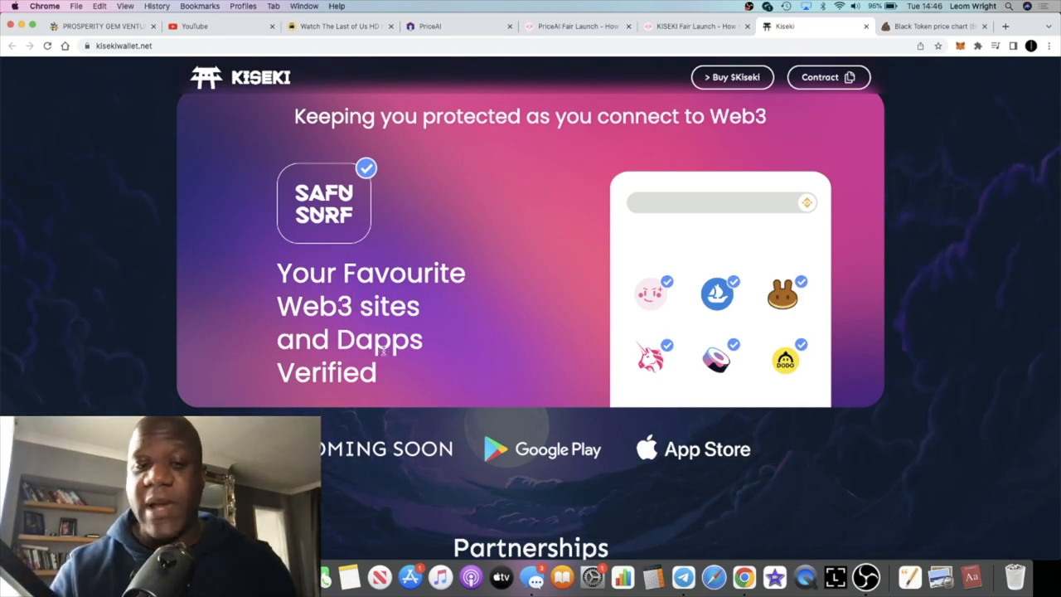
pyautogui.scroll(-3)
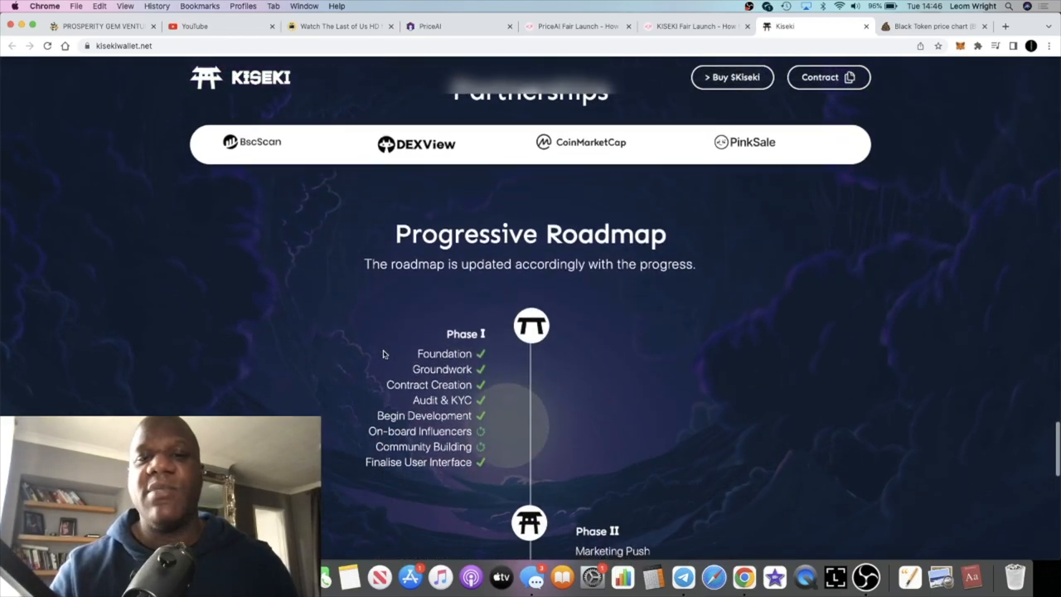
pyautogui.scroll(-3)
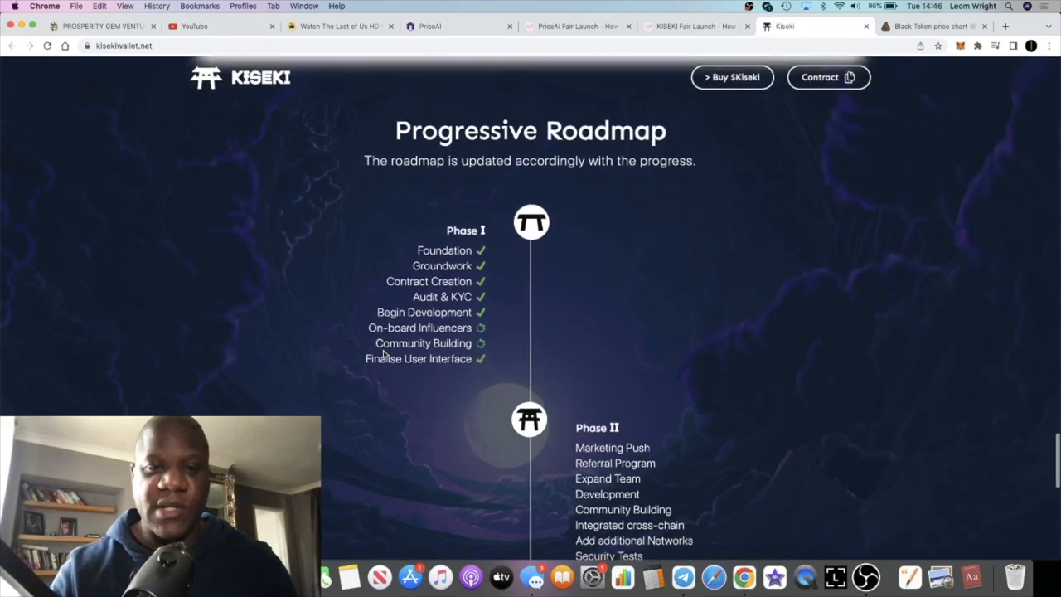
pyautogui.scroll(-3)
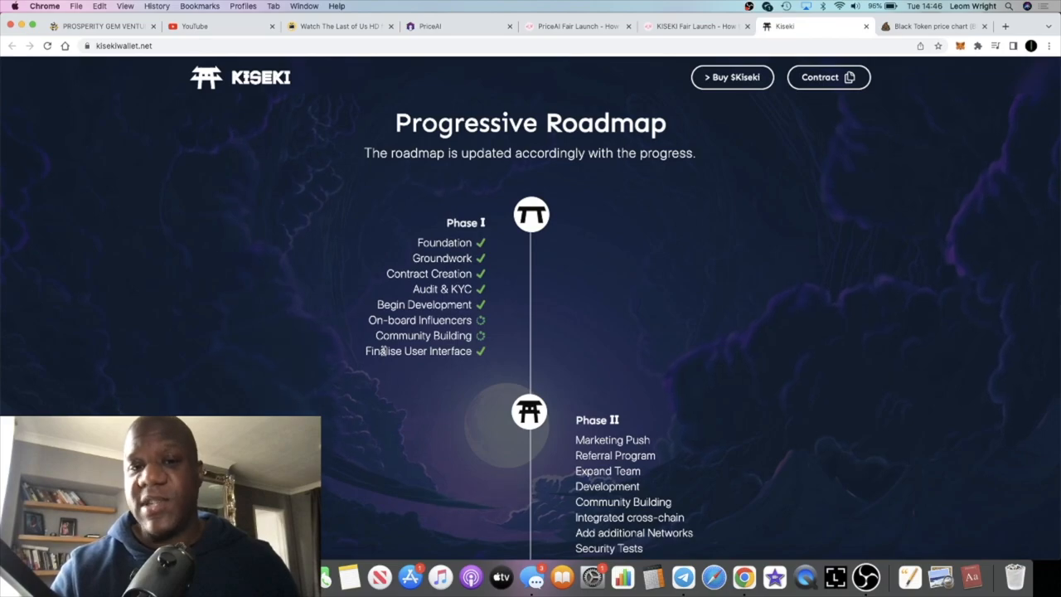
pyautogui.moveTo(501, 258)
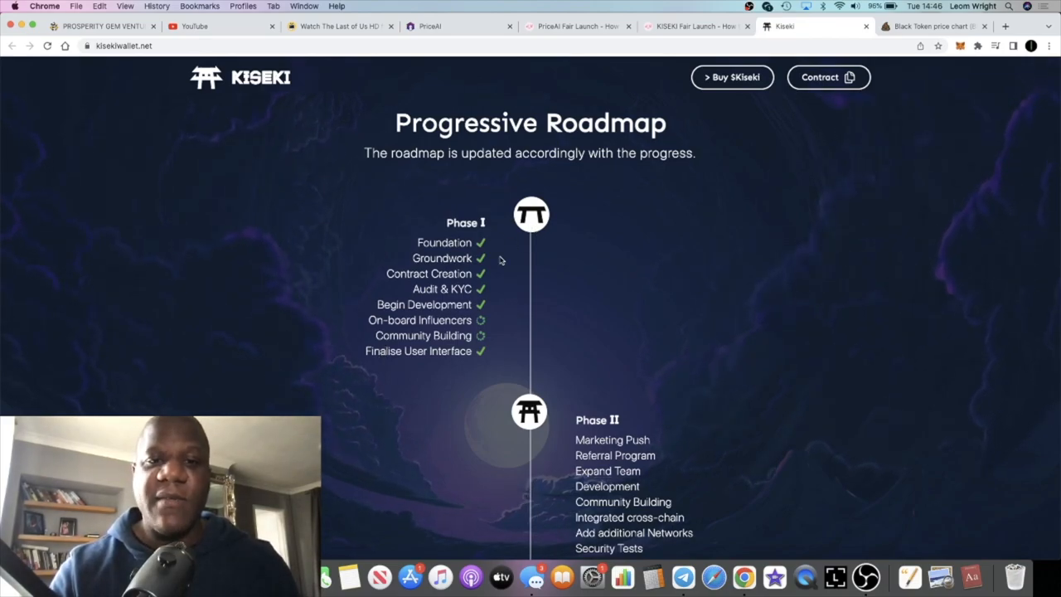
pyautogui.scroll(-3)
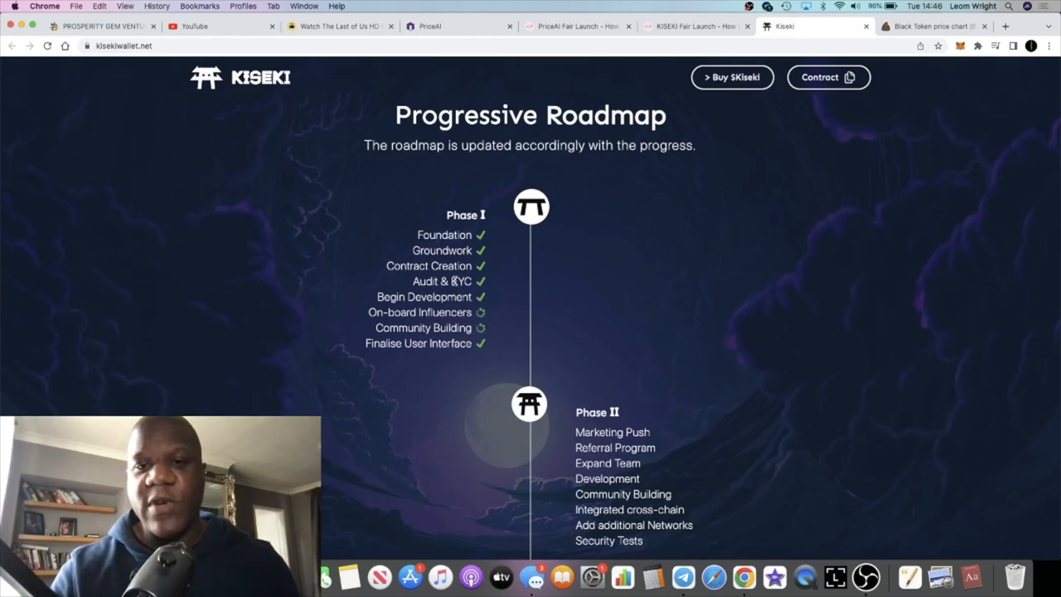
pyautogui.scroll(3)
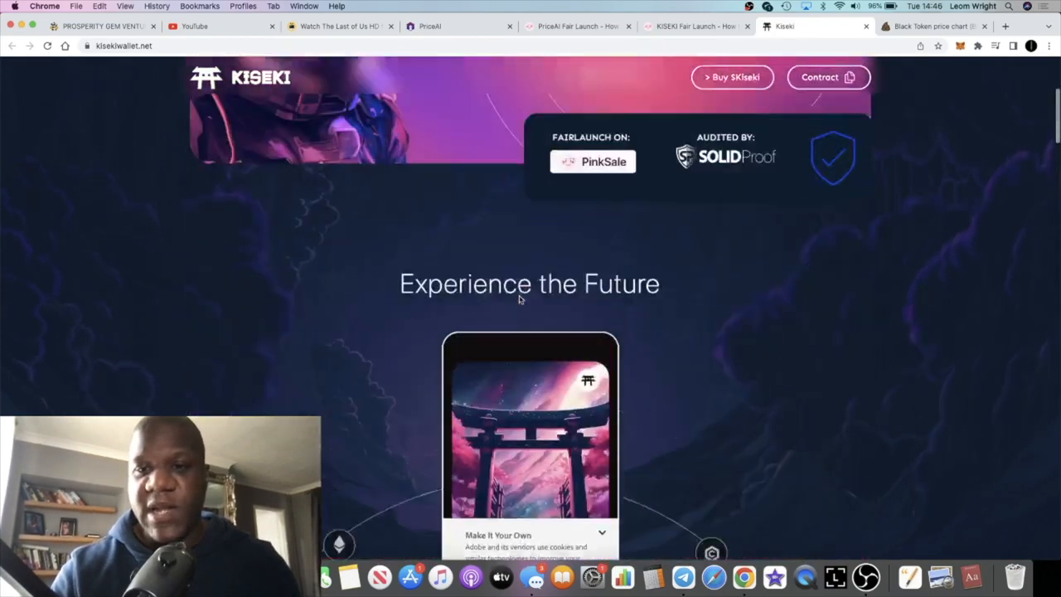
pyautogui.scroll(3)
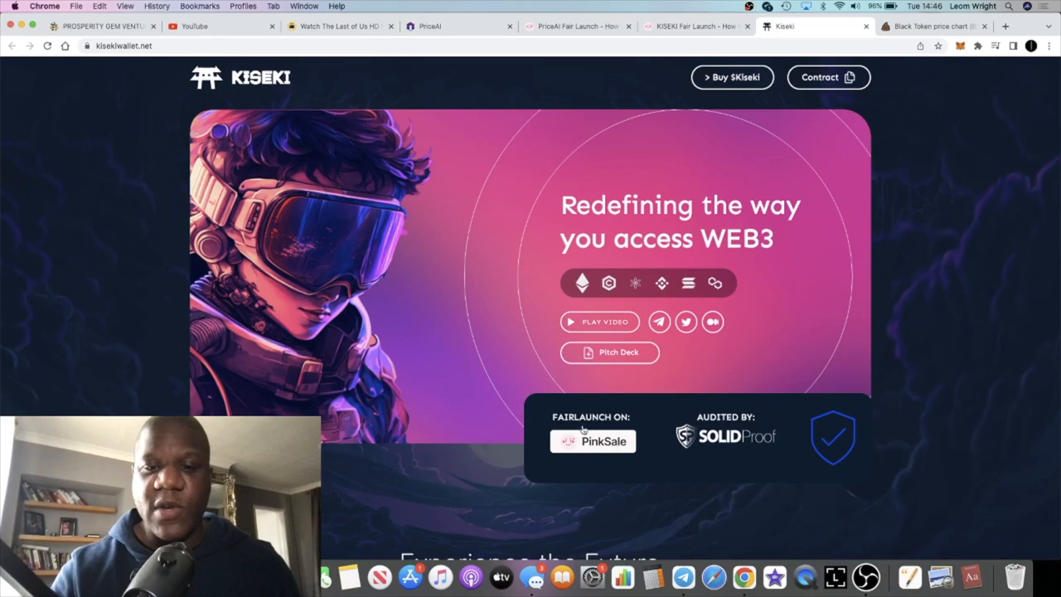
# Review the SolidProof Kiseki Wallet audit findings and owner privileges, then go to the KYC certificate tab.
pyautogui.click(695, 27)
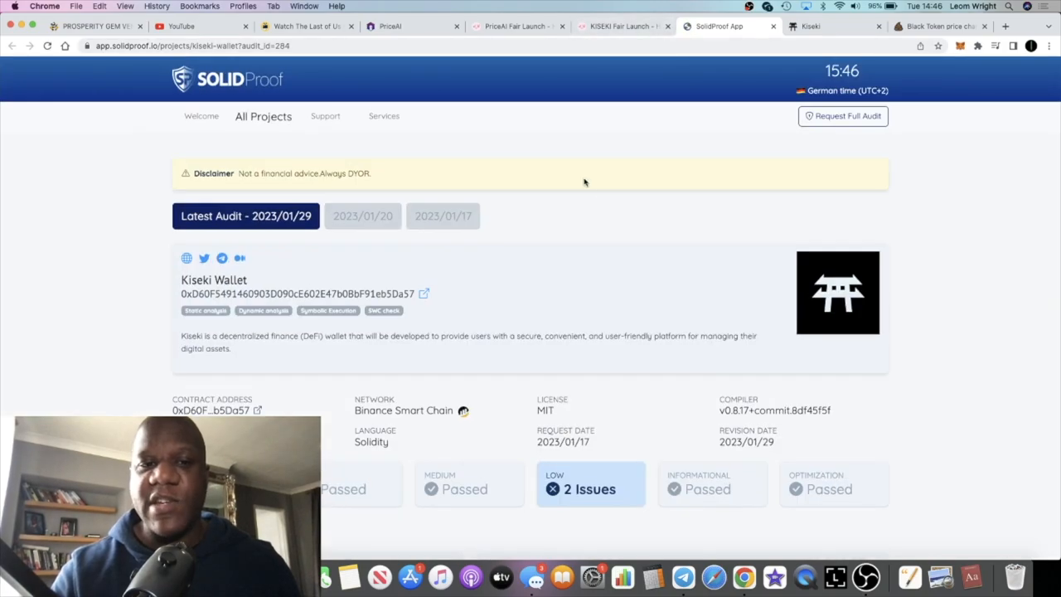
pyautogui.scroll(-3)
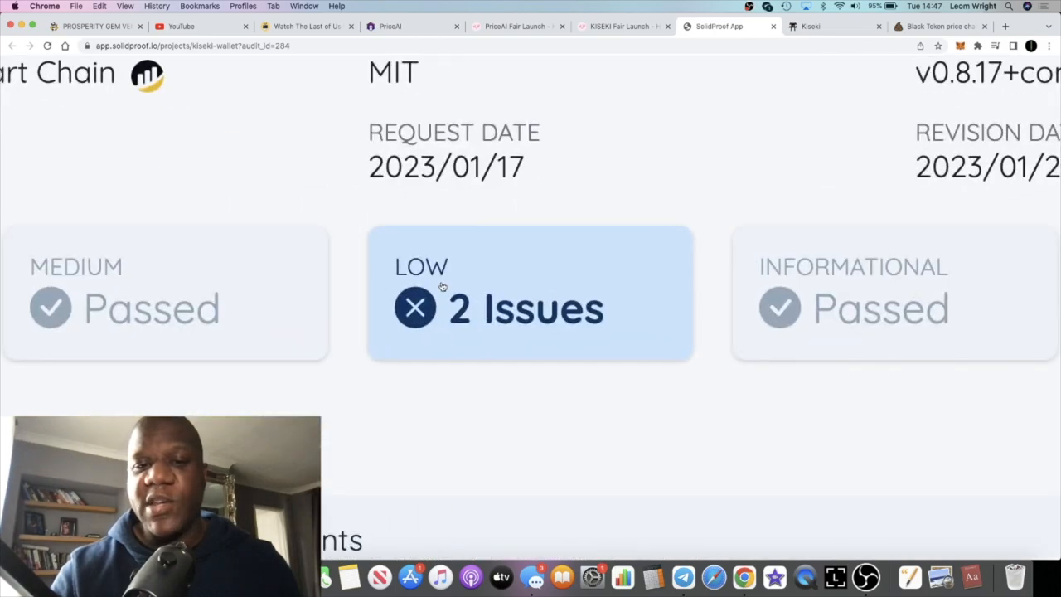
pyautogui.scroll(-3)
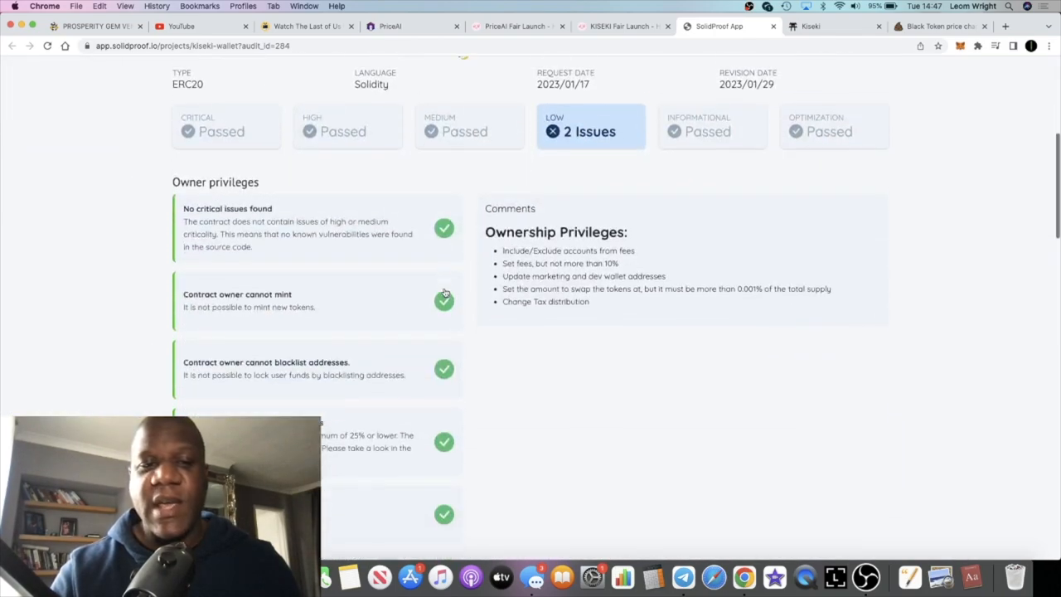
pyautogui.scroll(-3)
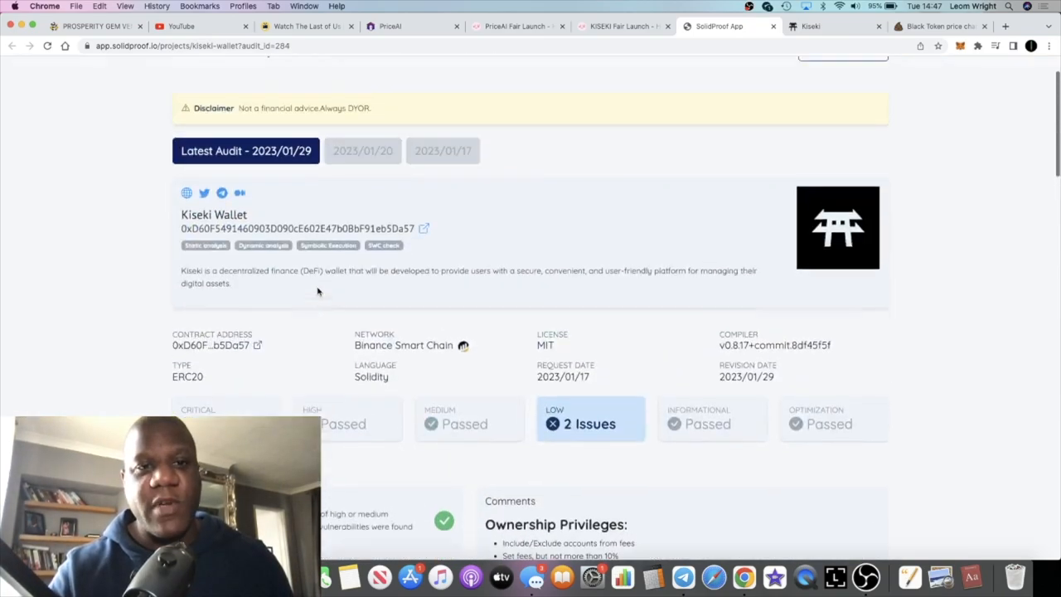
pyautogui.click(622, 26)
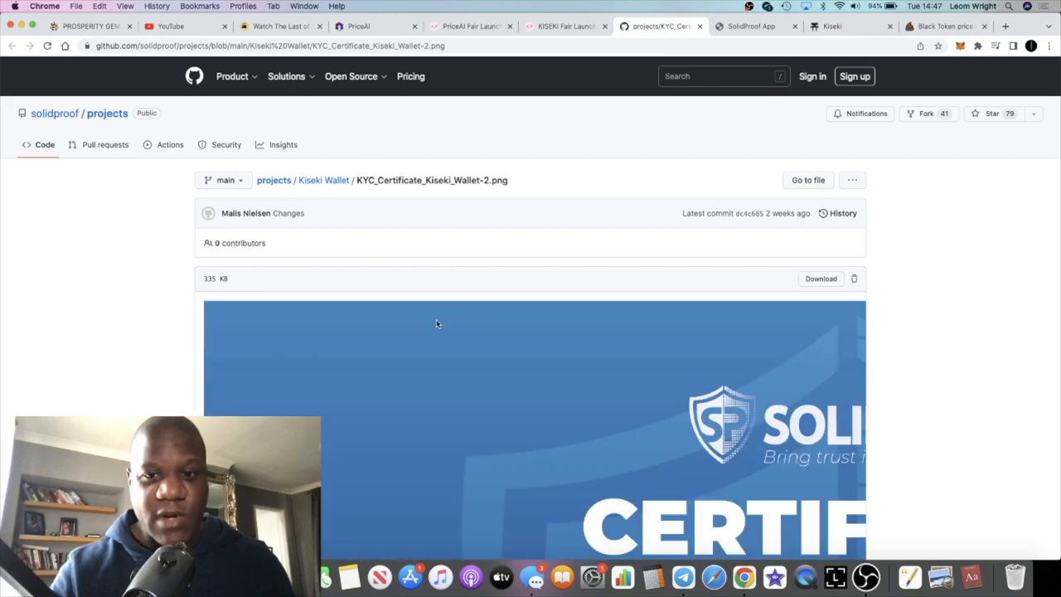
# Scroll through the KYC_Certificate_Kiseki_Wallet-2.png image showing KYC passed on 18 January 2023.
pyautogui.scroll(-3)
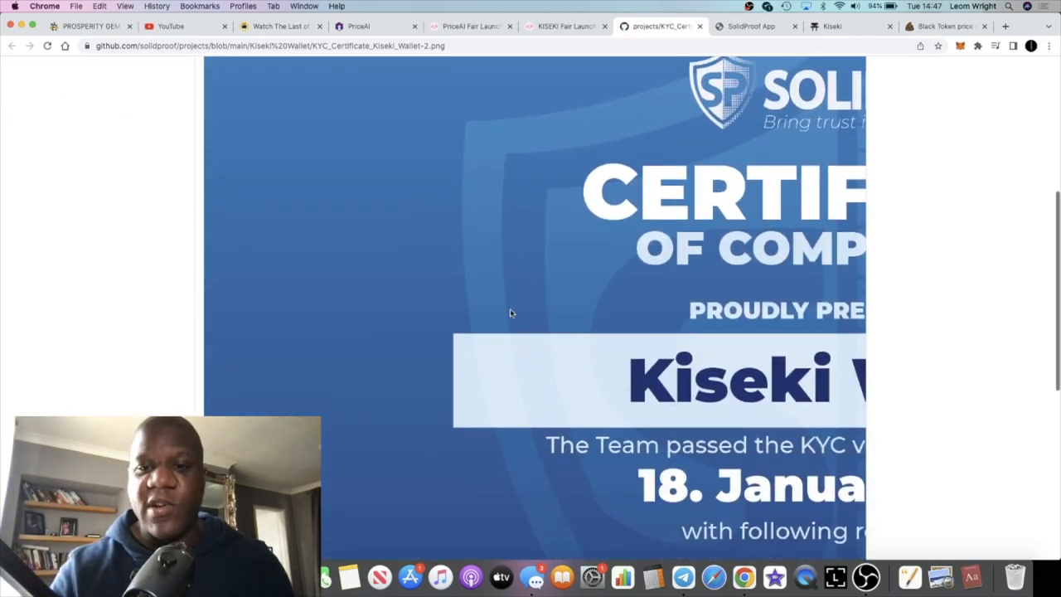
pyautogui.scroll(-3)
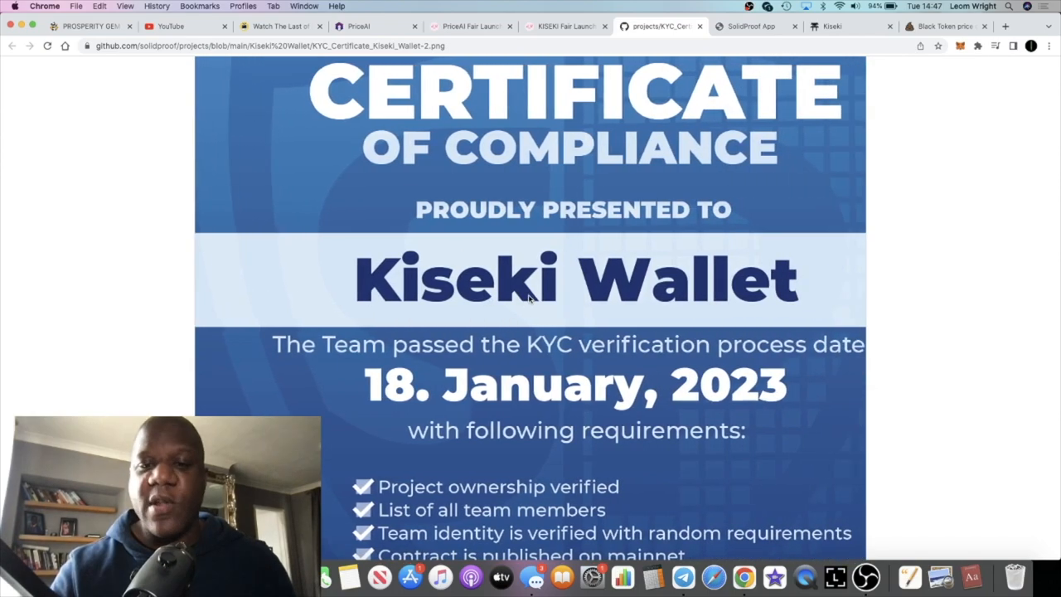
pyautogui.moveTo(527, 330)
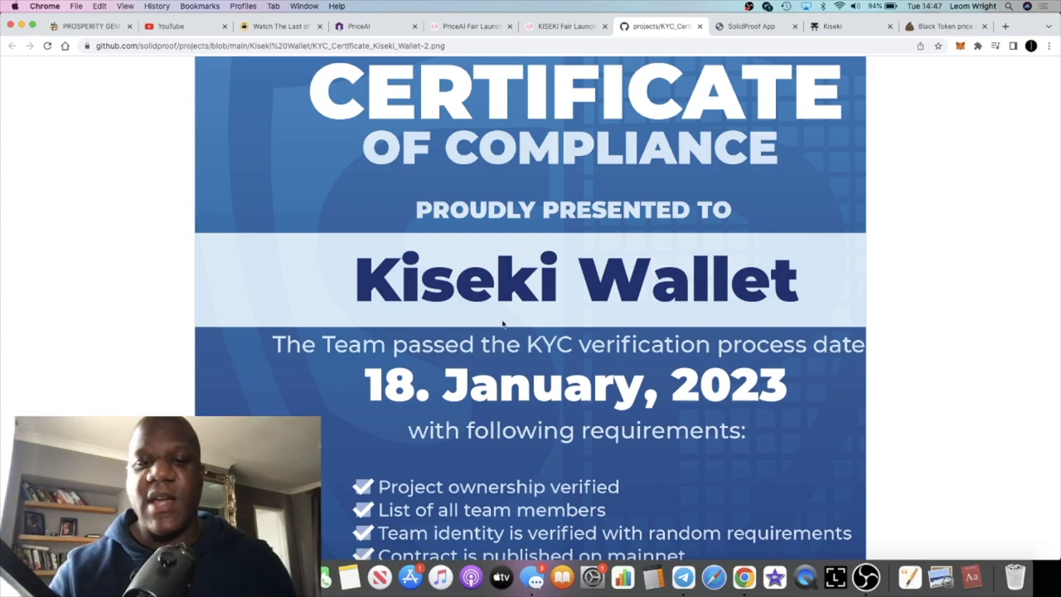
pyautogui.moveTo(427, 390)
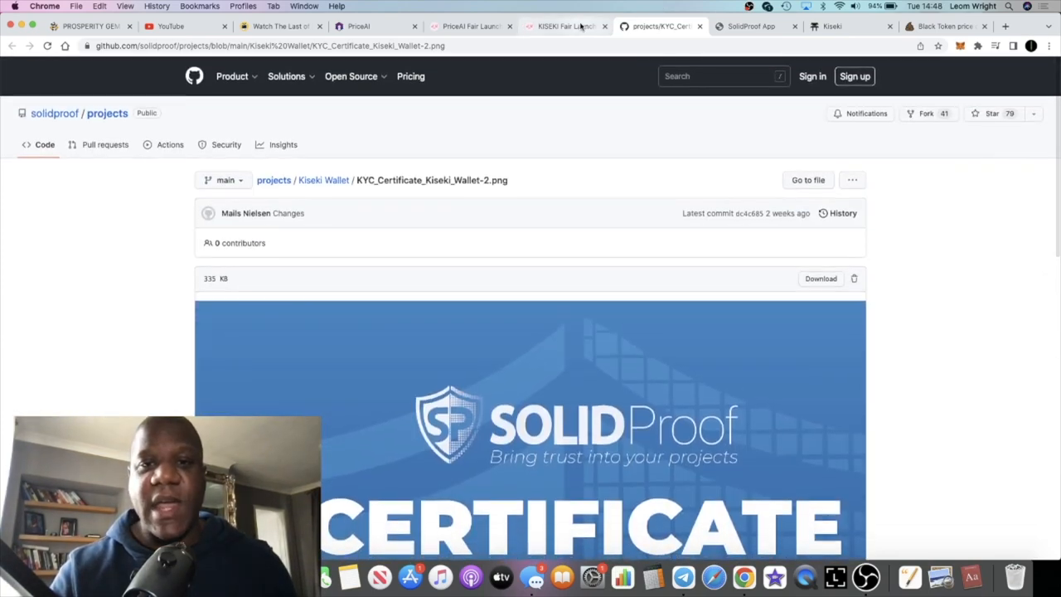
# Cycle through the PinkSale and SolidProof tabs to the Kiseki site and scroll to roadmap Phase III and IV.
pyautogui.click(567, 27)
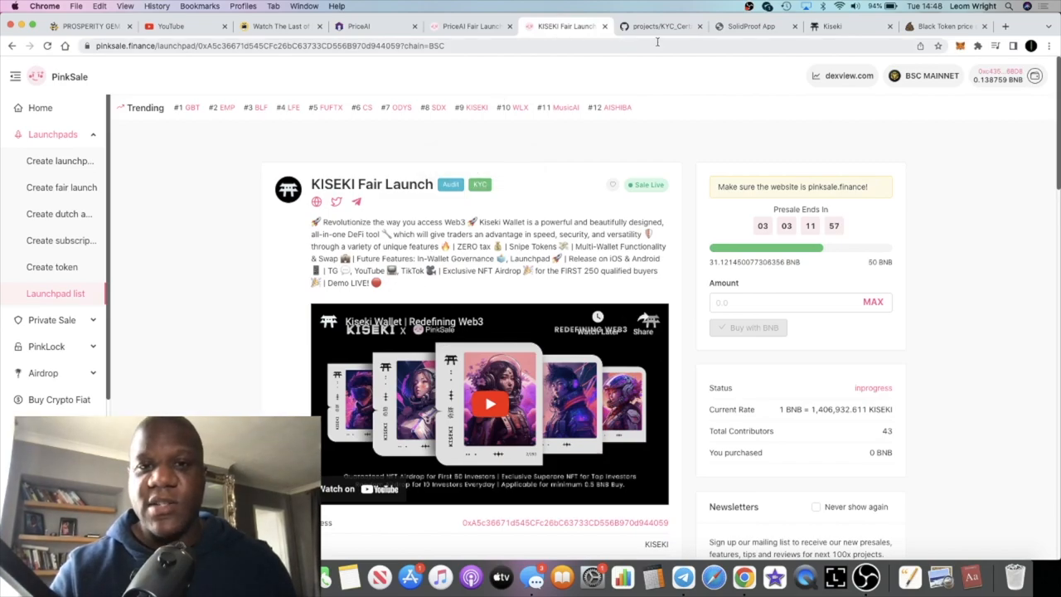
pyautogui.click(753, 26)
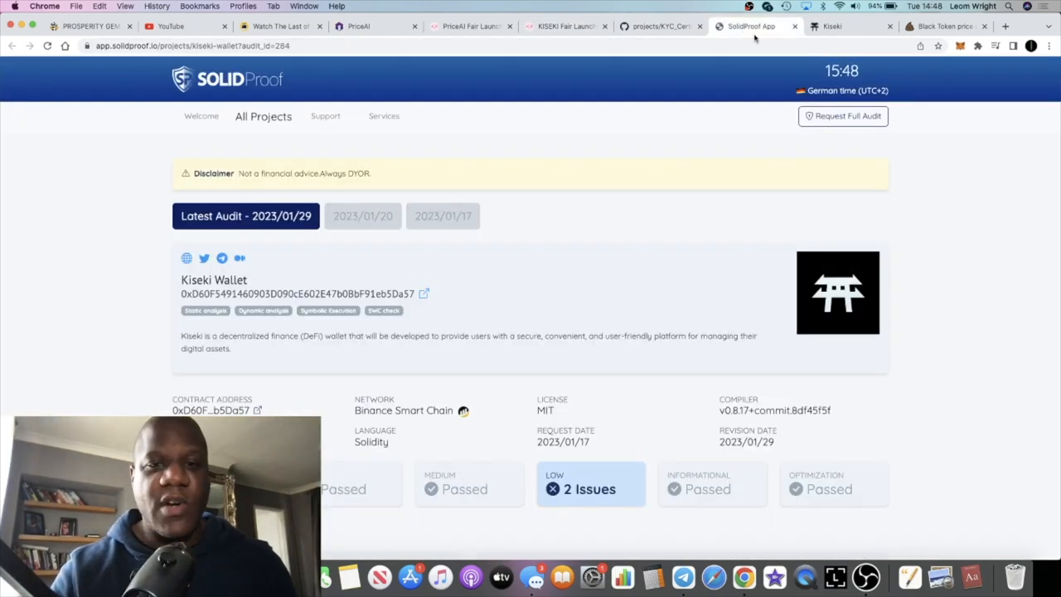
pyautogui.click(849, 27)
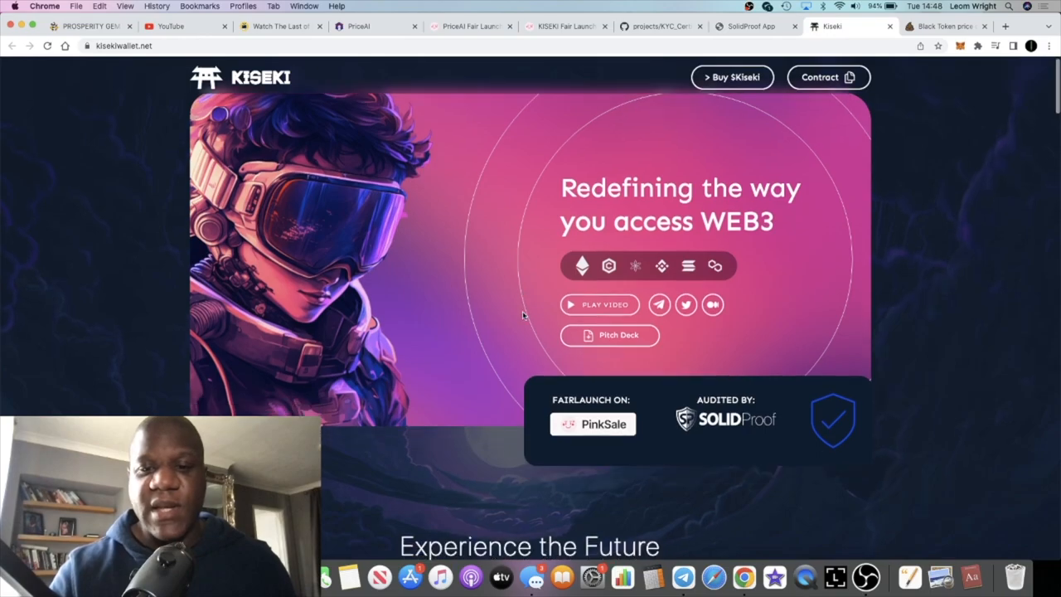
pyautogui.scroll(-3)
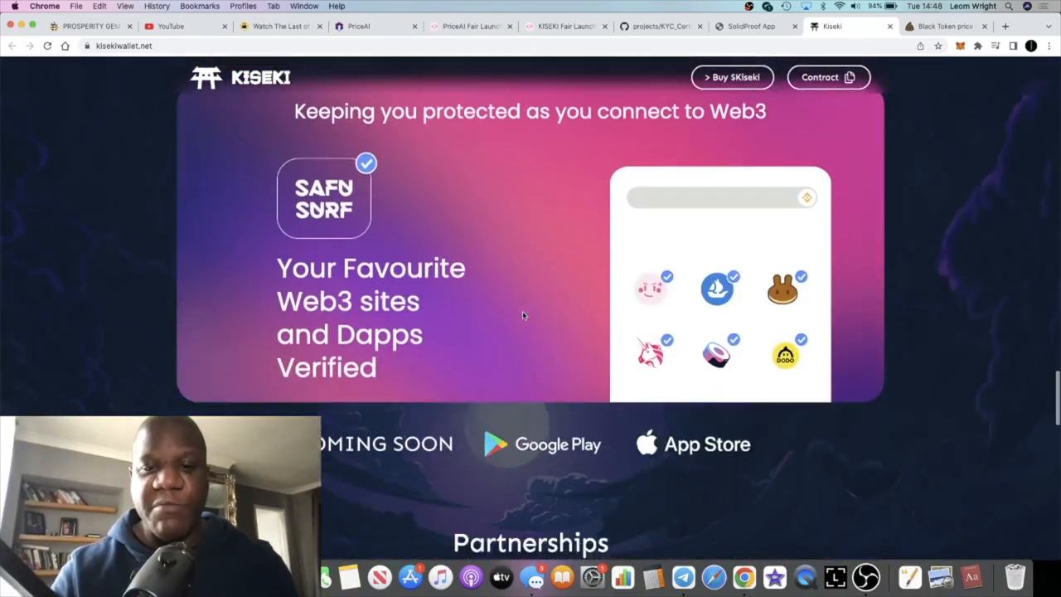
pyautogui.scroll(-3)
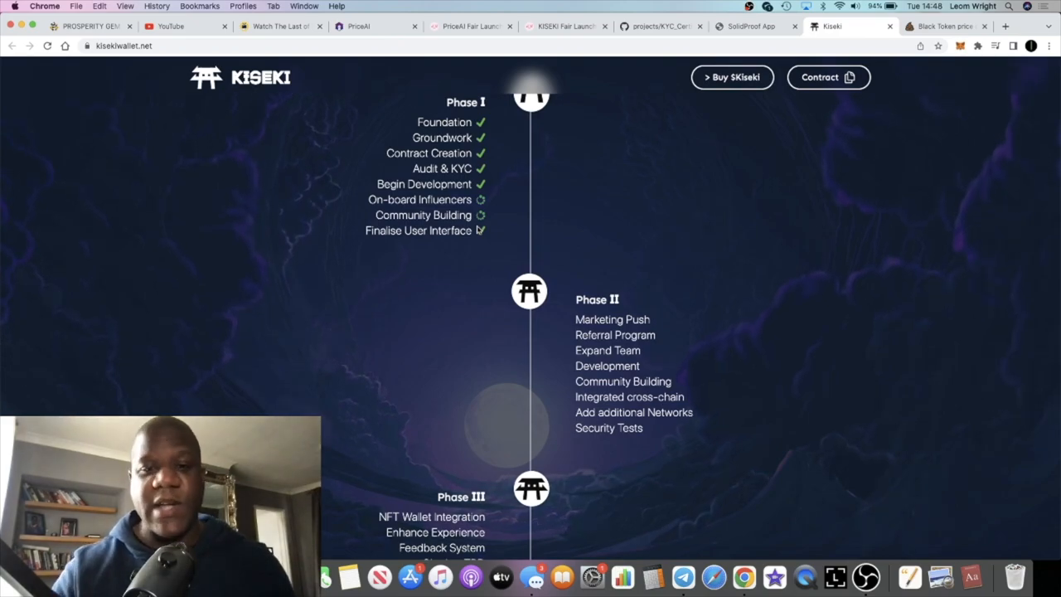
pyautogui.scroll(-3)
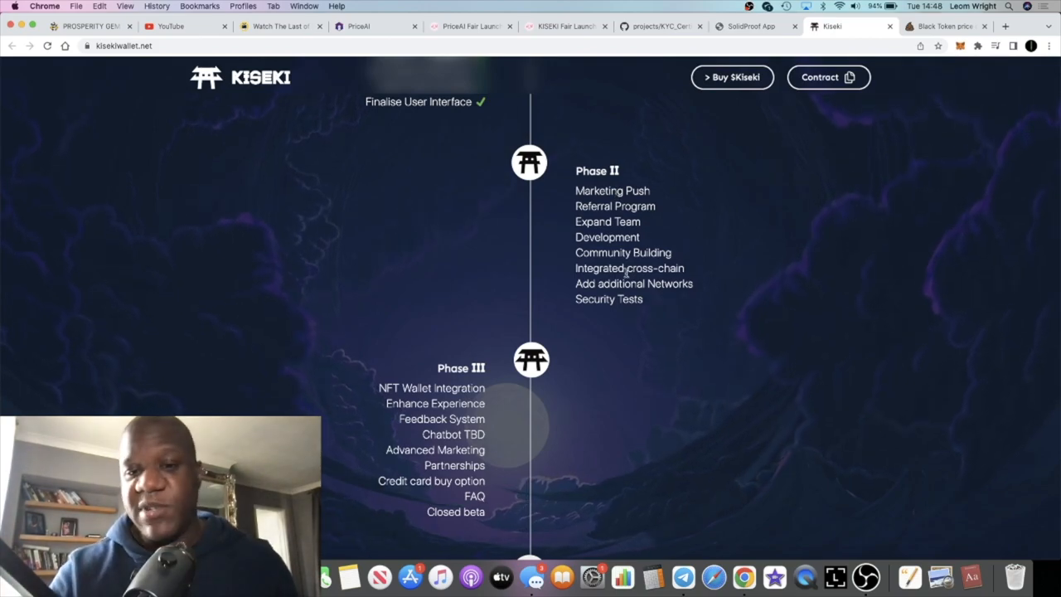
pyautogui.scroll(-3)
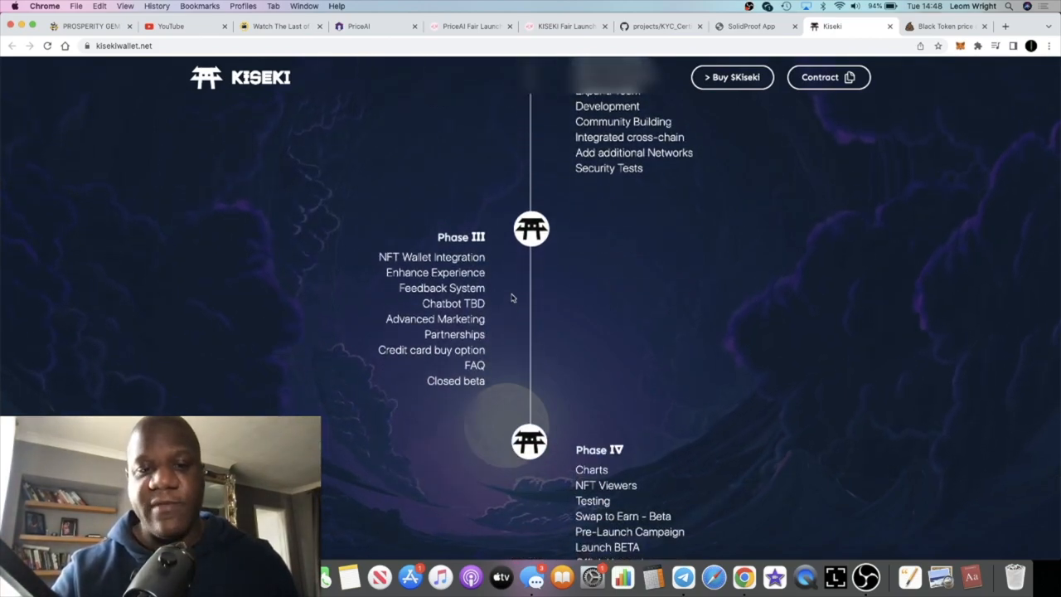
# On the KISEKI Fair Launch page, scroll to the pool details and Token Metrics pie chart.
pyautogui.click(564, 27)
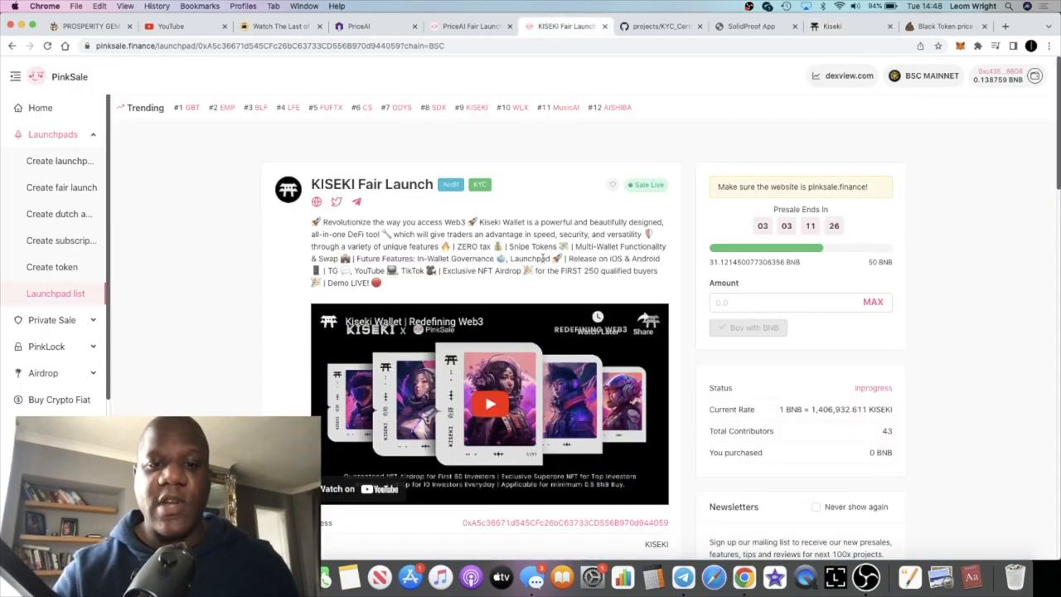
pyautogui.scroll(-3)
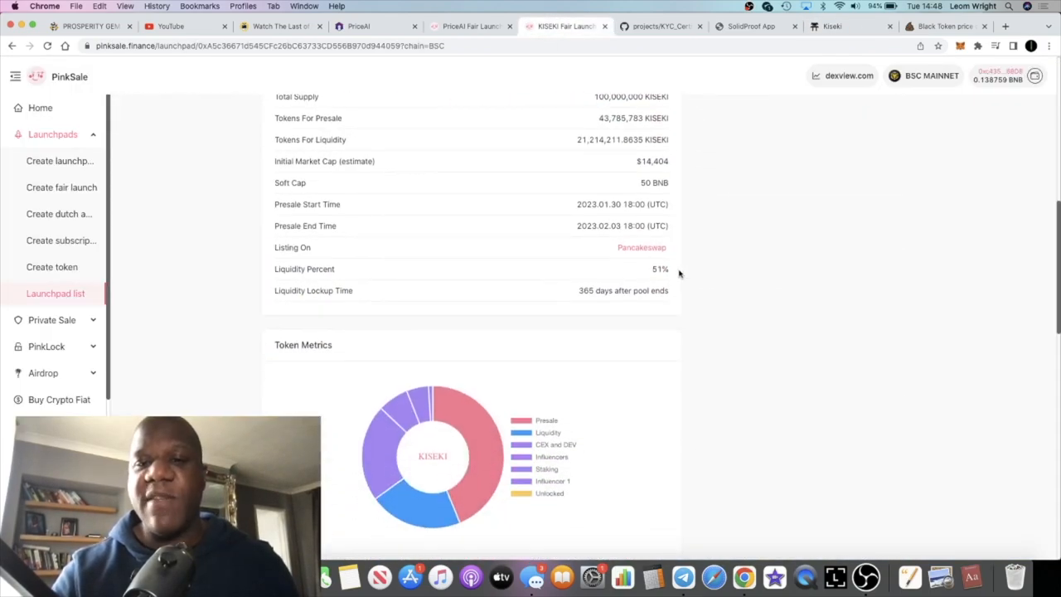
pyautogui.doubleClick(597, 225)
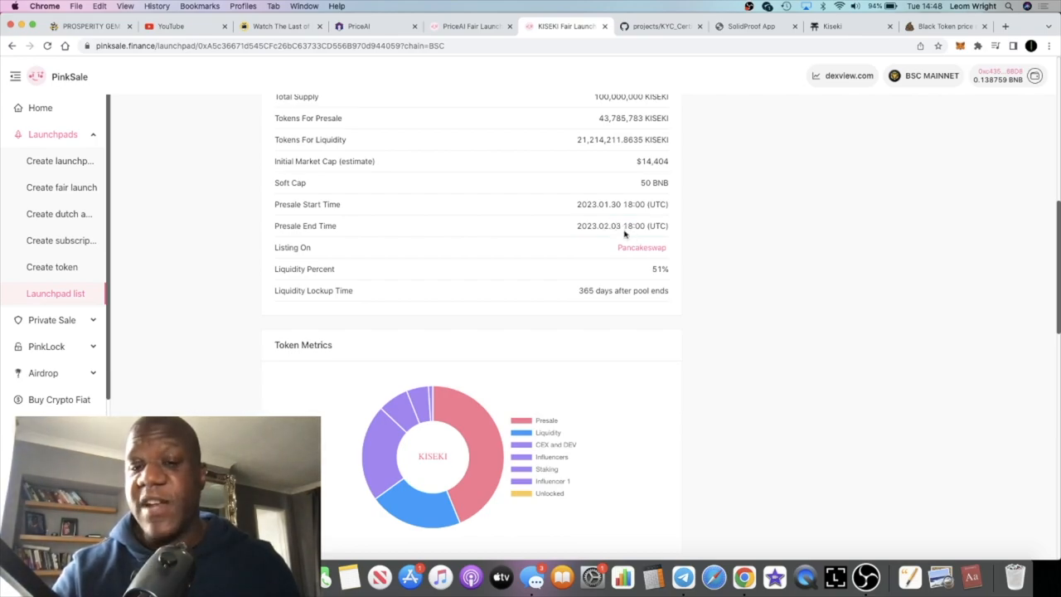
pyautogui.scroll(-3)
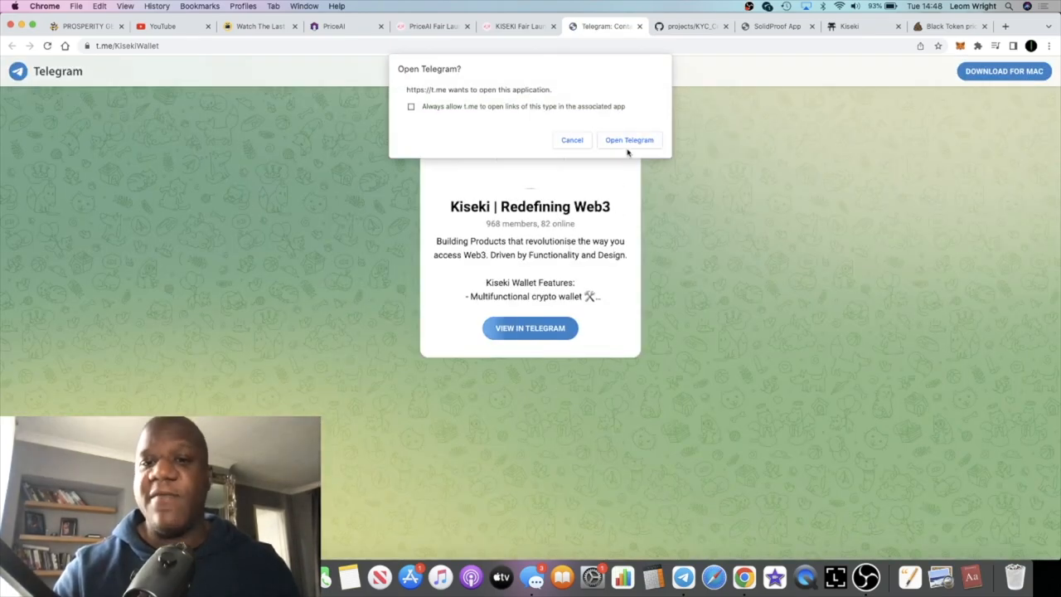
# Let t.me/KisekiWallet open in Telegram, then browse messages in the Crypto Insomniacs Official chat.
pyautogui.click(628, 139)
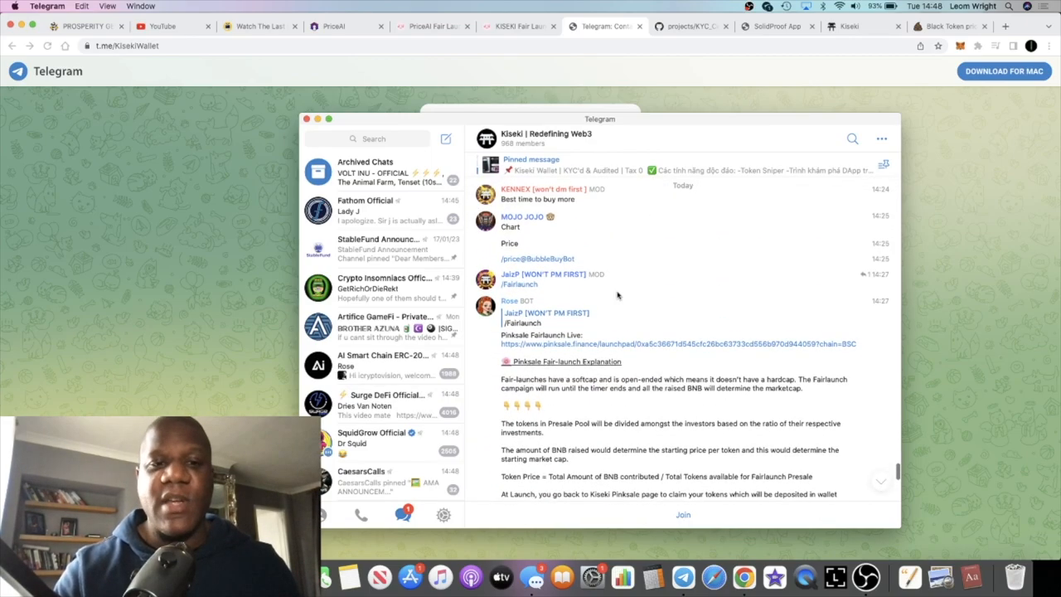
pyautogui.click(385, 287)
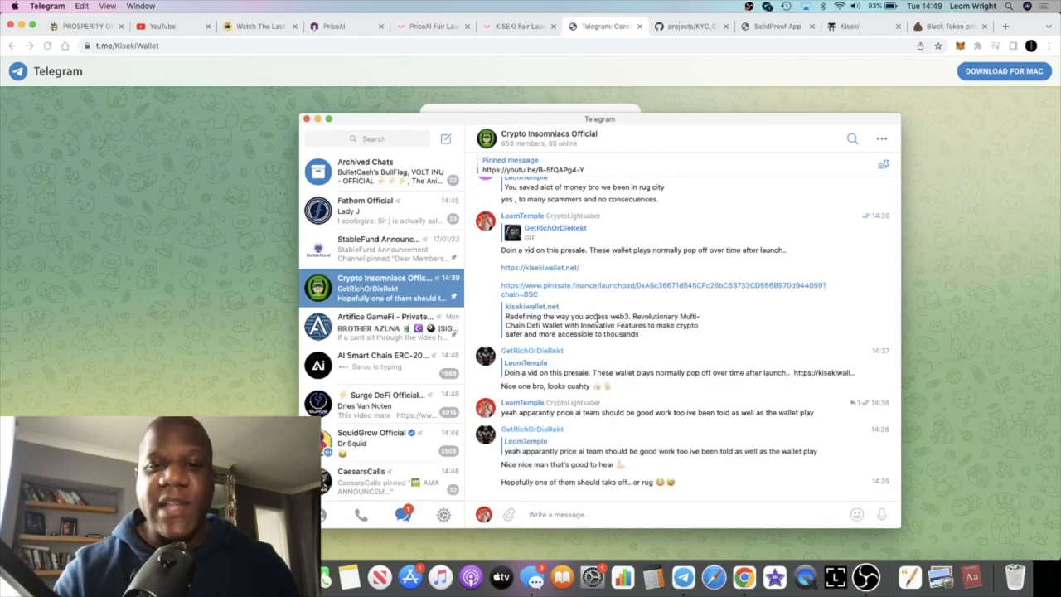
pyautogui.scroll(-3)
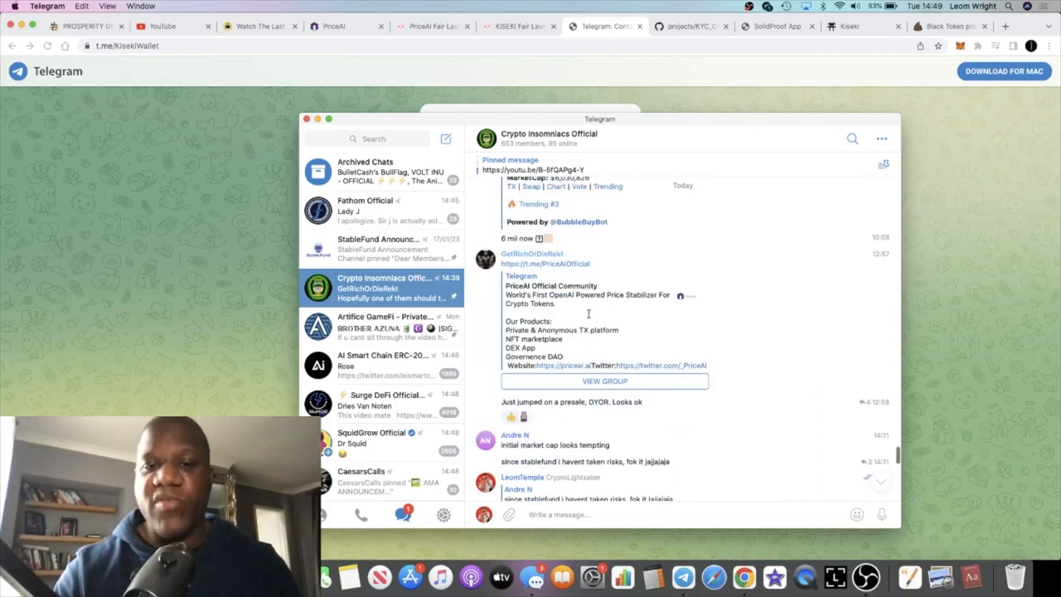
pyautogui.scroll(-3)
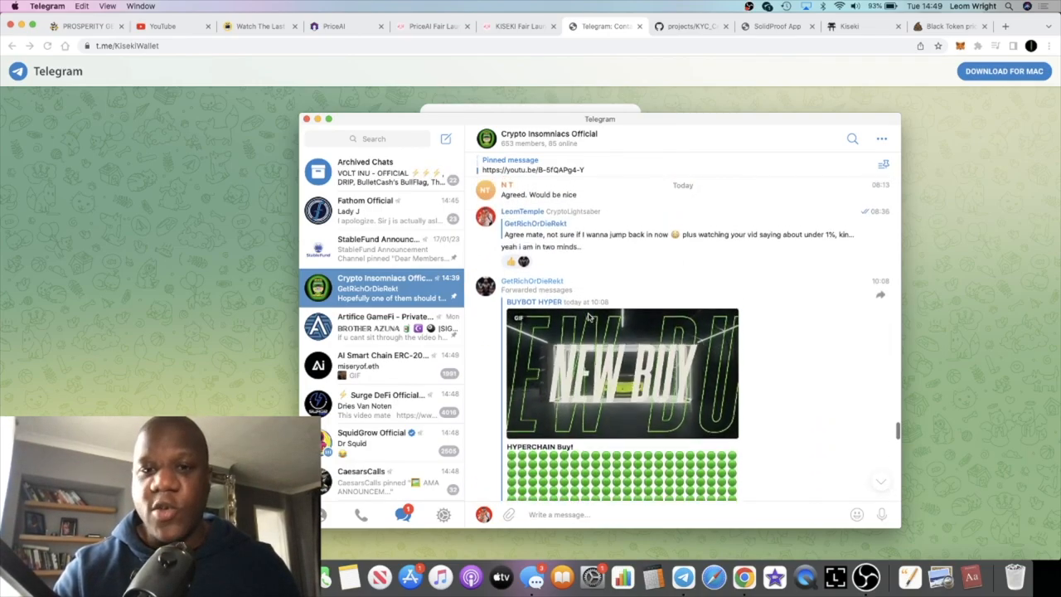
pyautogui.scroll(-3)
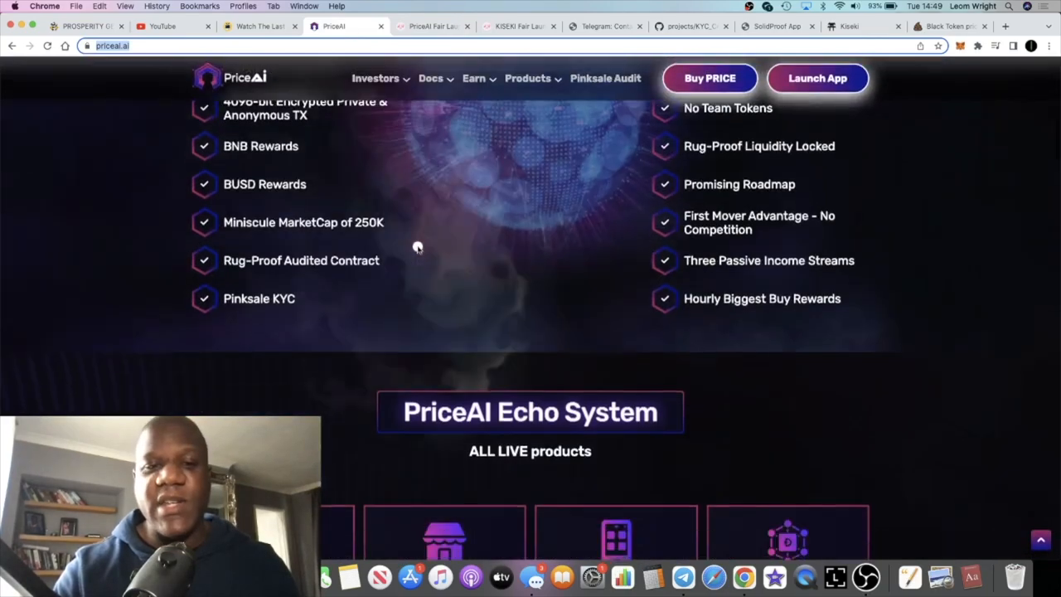
# Cycle through the Fair Launch, Telegram and SolidProof tabs and land on the Kiseki Wallet hero section.
pyautogui.scroll(-3)
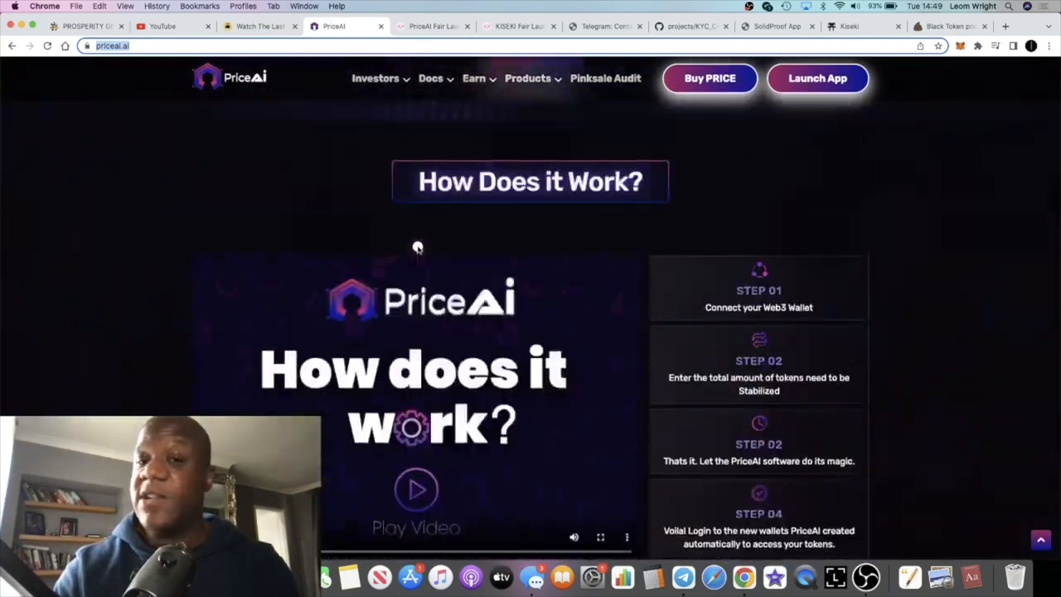
pyautogui.scroll(3)
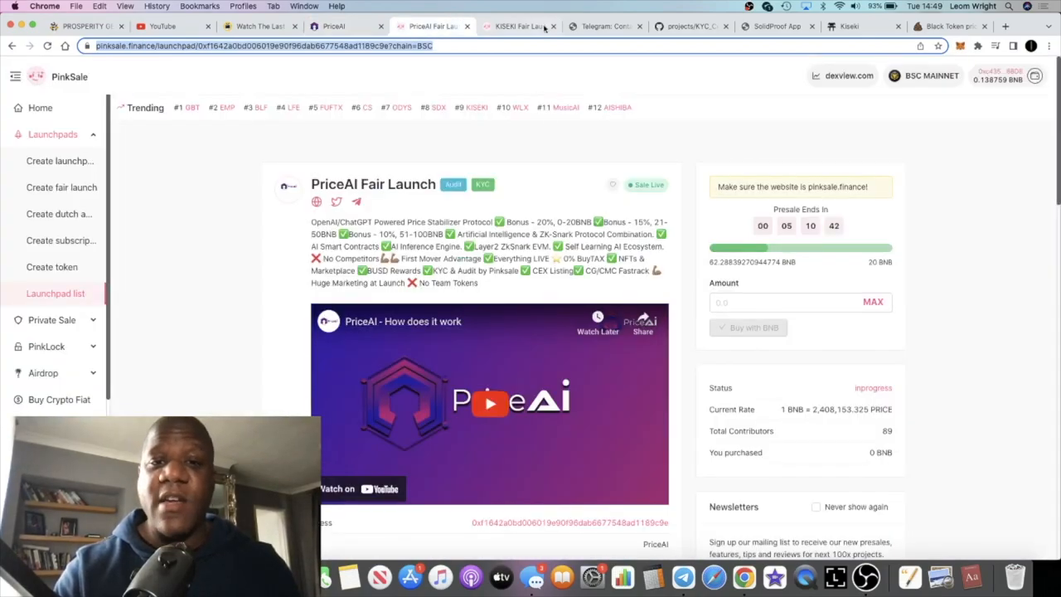
pyautogui.click(517, 27)
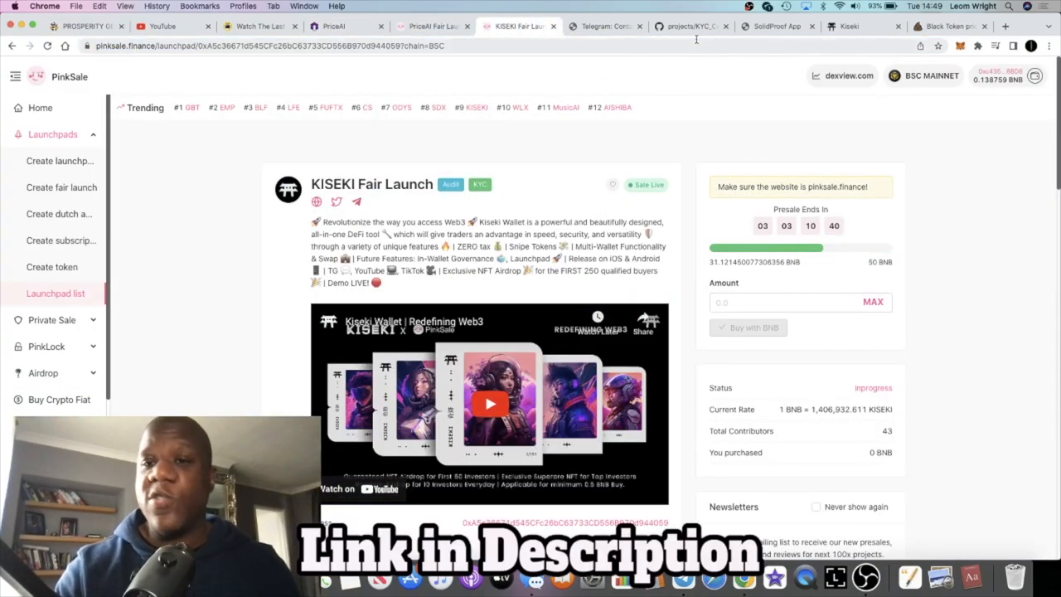
pyautogui.click(600, 27)
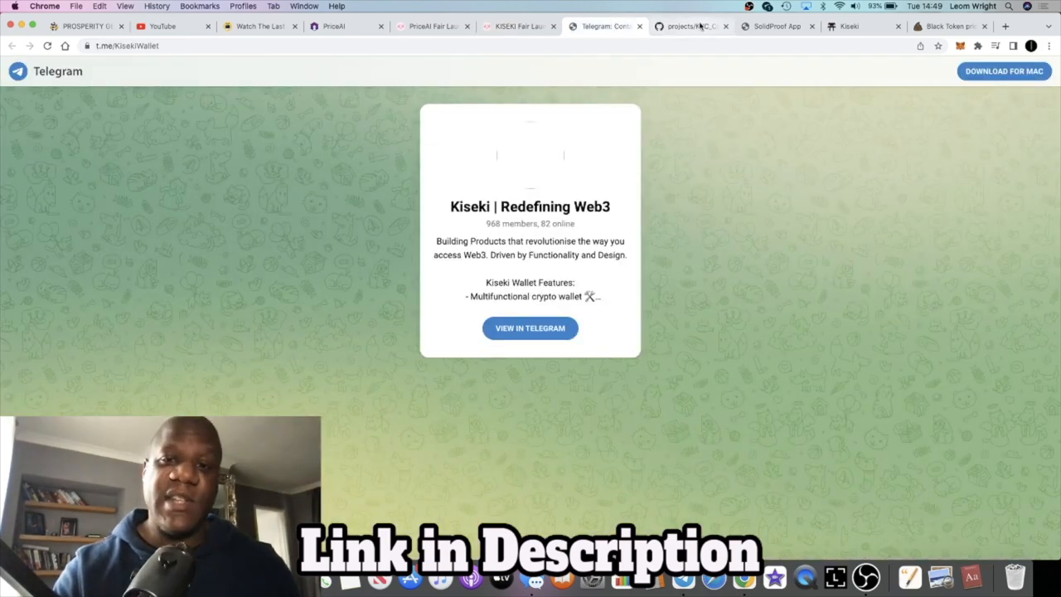
pyautogui.click(775, 27)
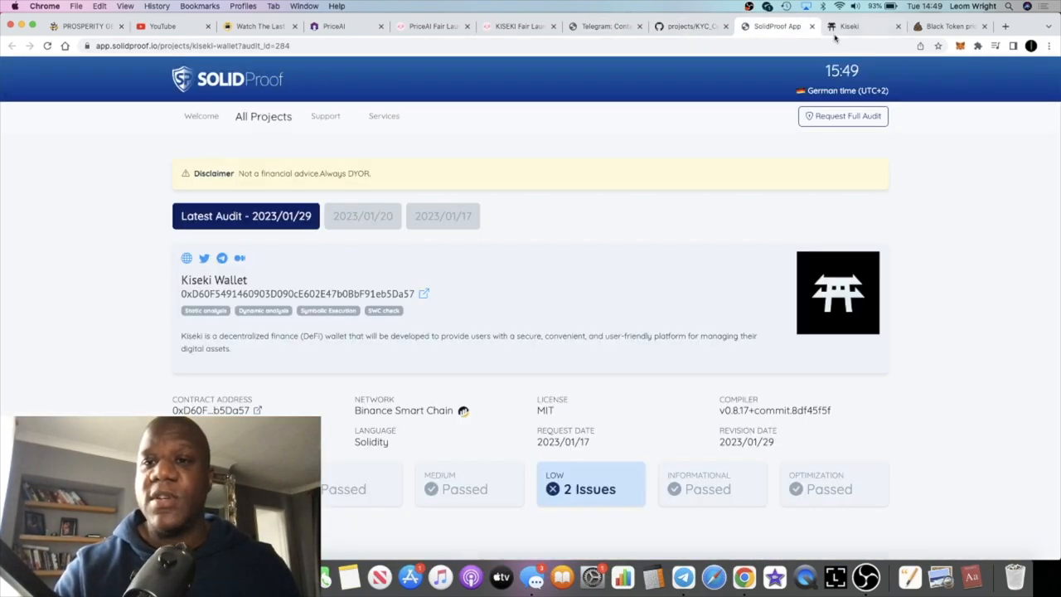
pyautogui.click(862, 27)
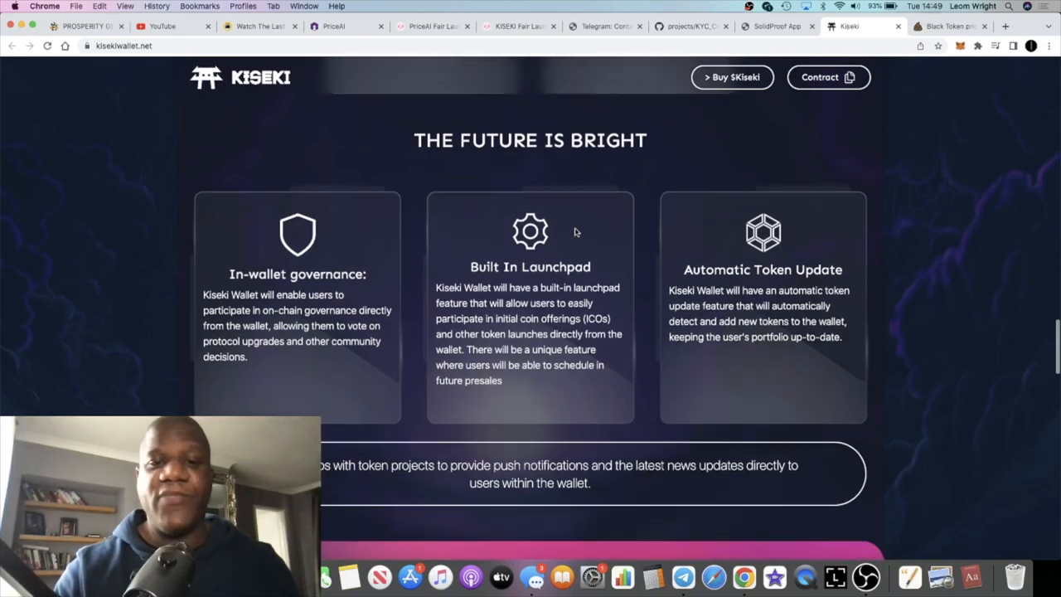
pyautogui.scroll(-3)
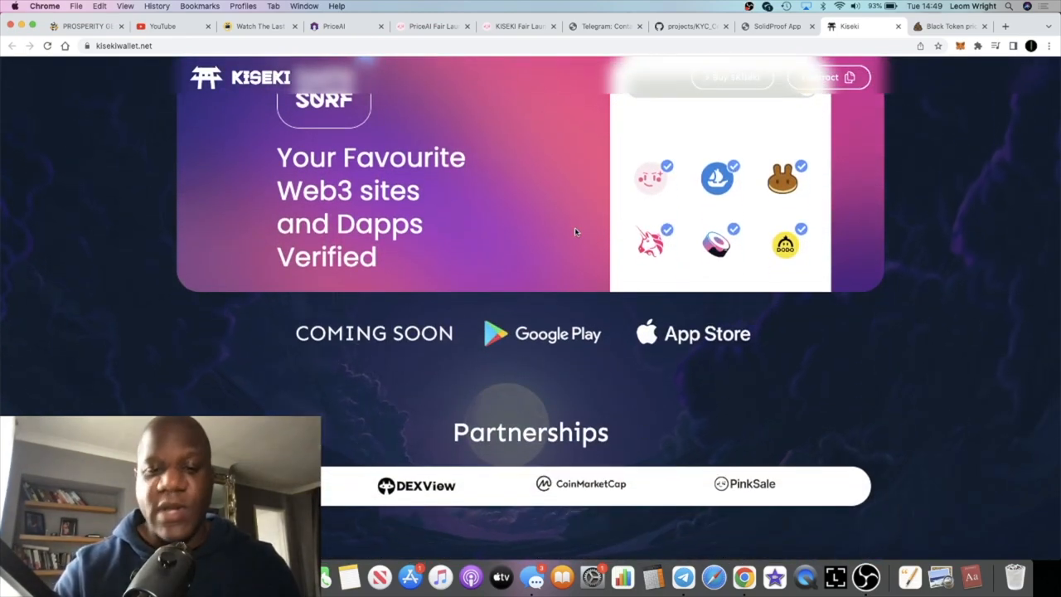
pyautogui.scroll(3)
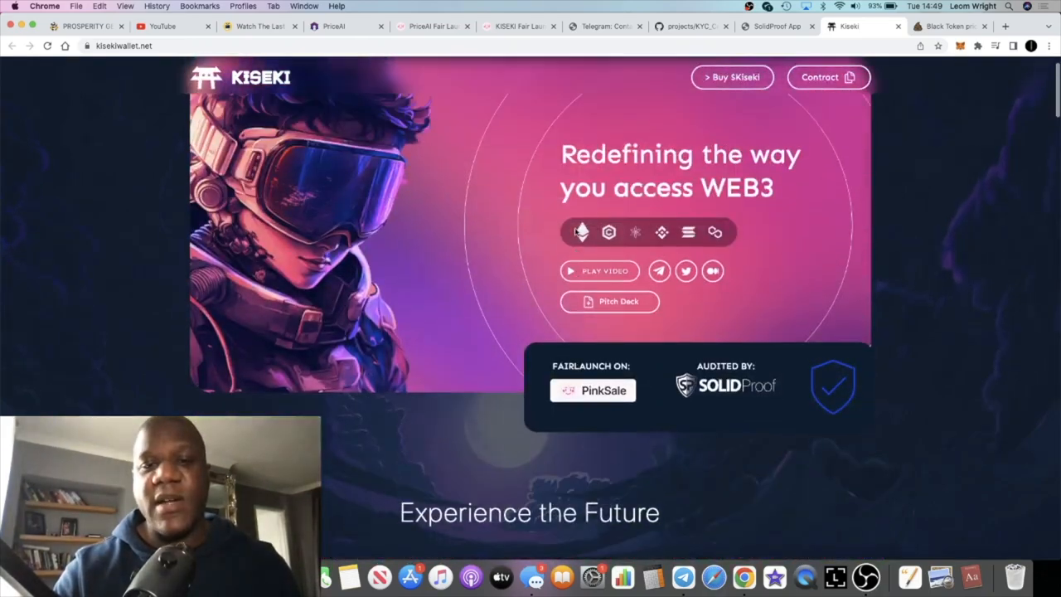